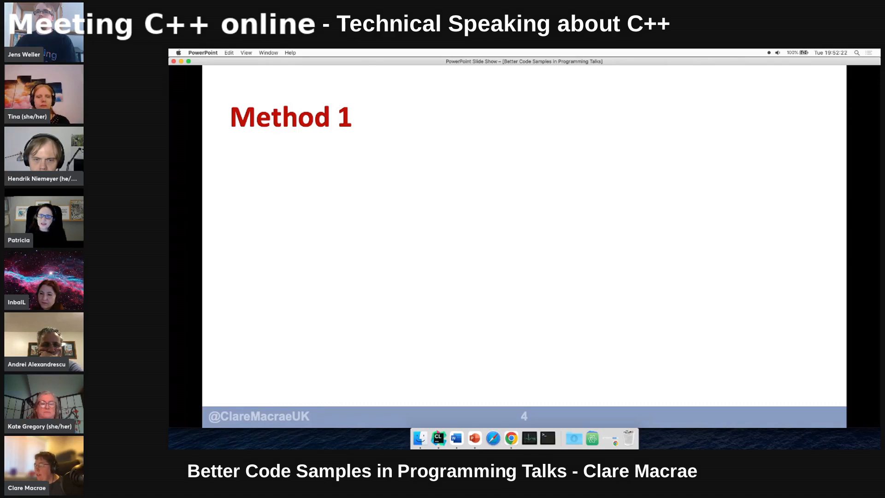
mouse_move(438, 438)
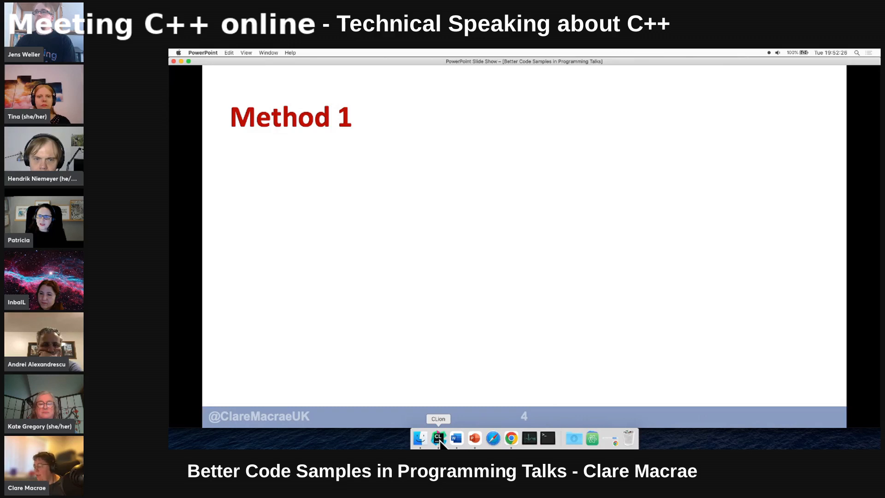
Step: Fetch the test code from CLion, return to PowerPoint and end the slide show
click(439, 438)
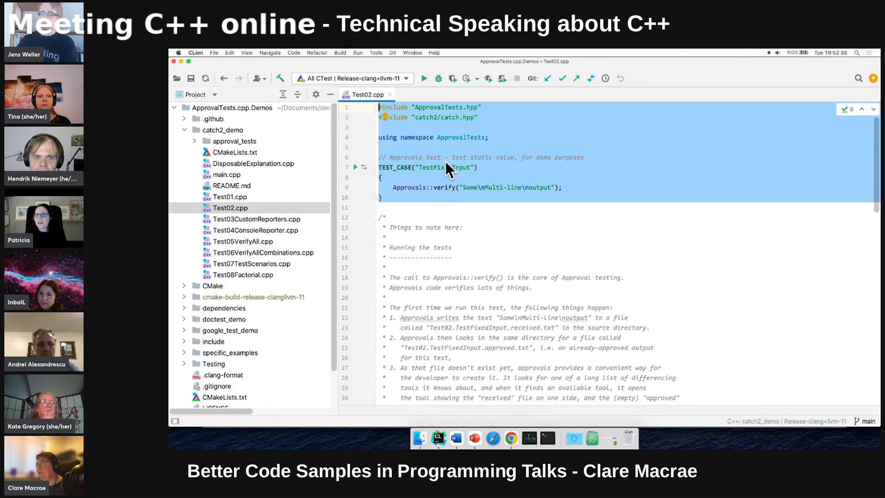
mouse_move(475, 437)
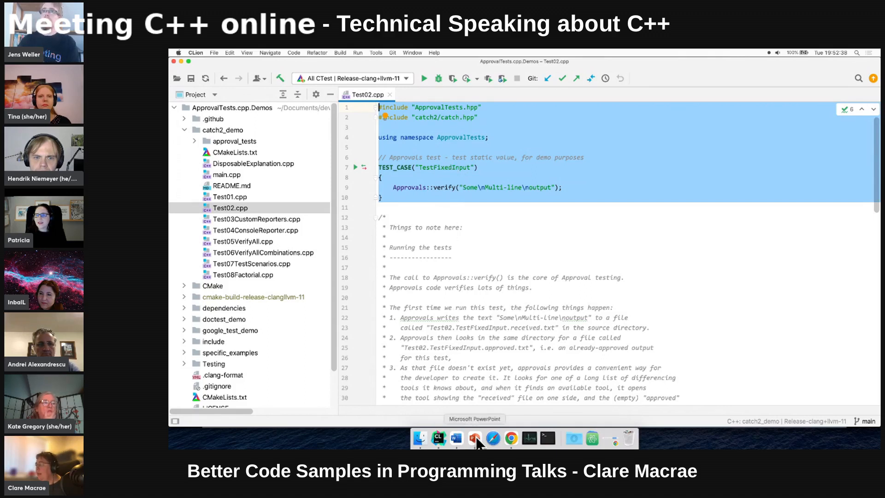
click(475, 438)
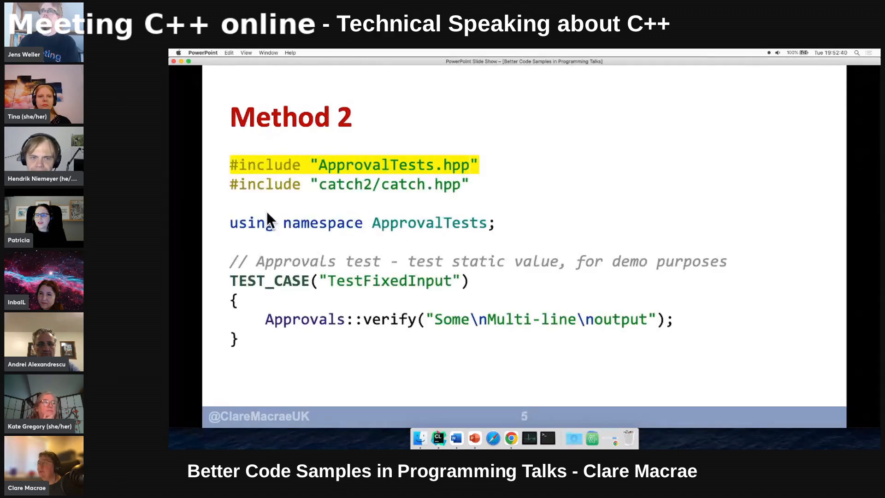
key(Escape)
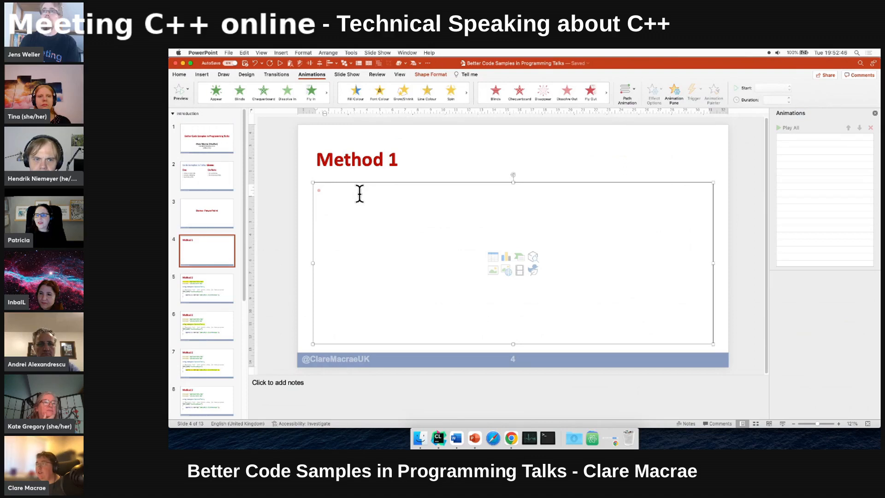
click(324, 190)
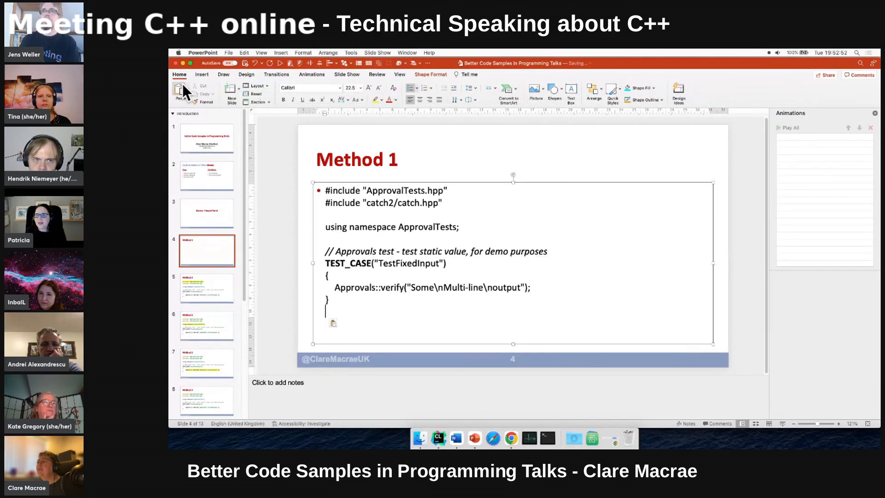
mouse_move(497, 224)
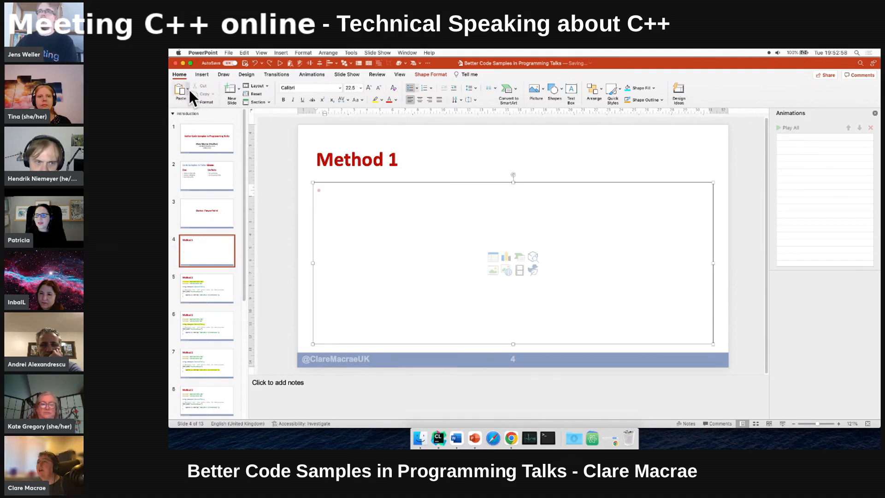
click(181, 97)
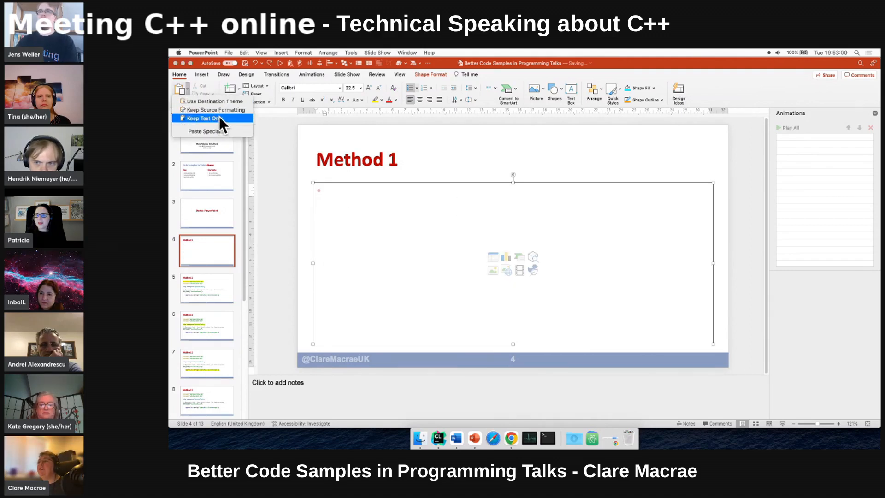
mouse_move(212, 110)
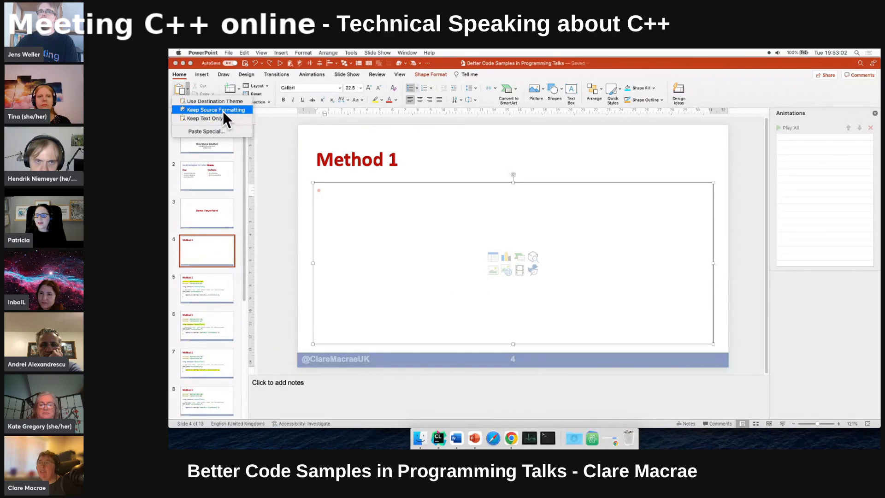
click(205, 109)
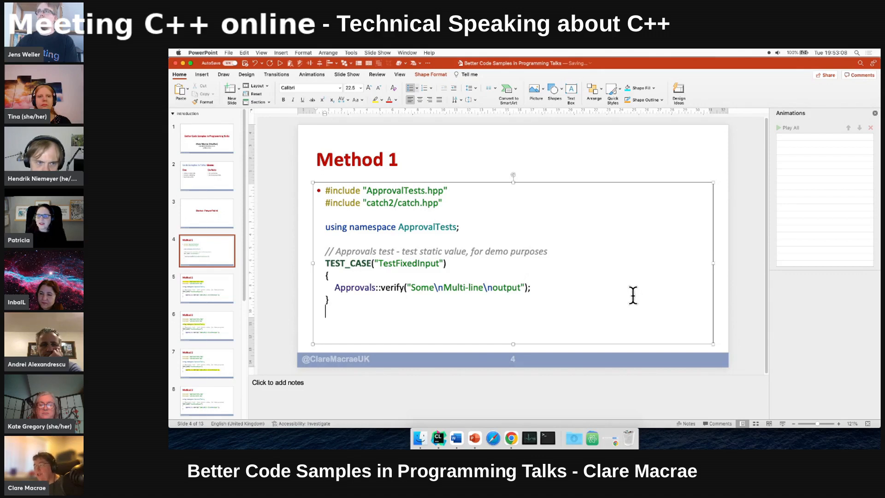
mouse_move(603, 277)
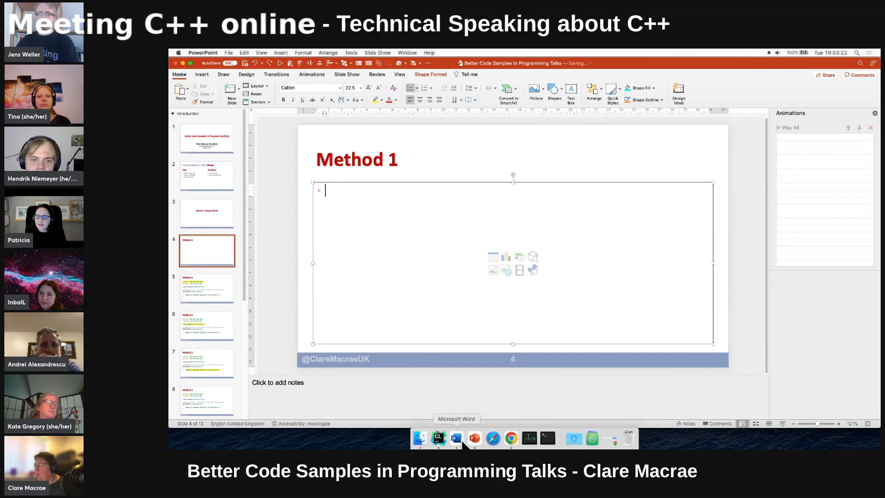
Step: Copy the syntax-coloured ApprovalTests code from the Word document
click(456, 438)
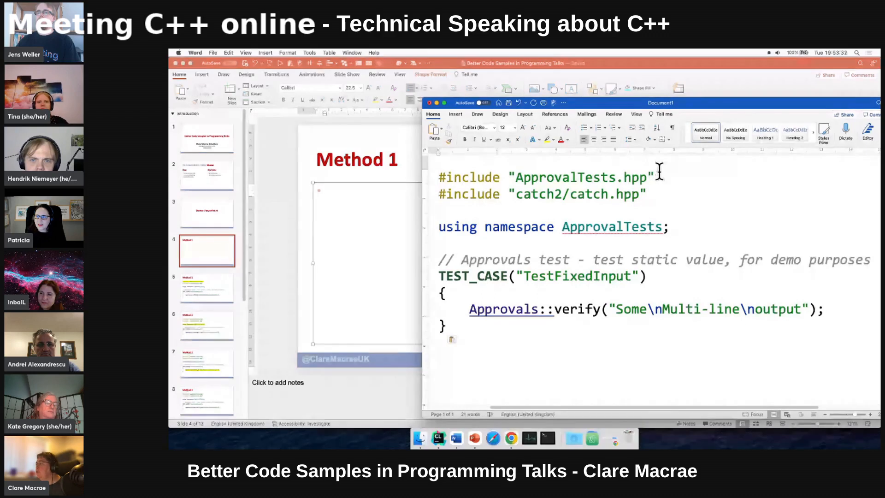
click(670, 129)
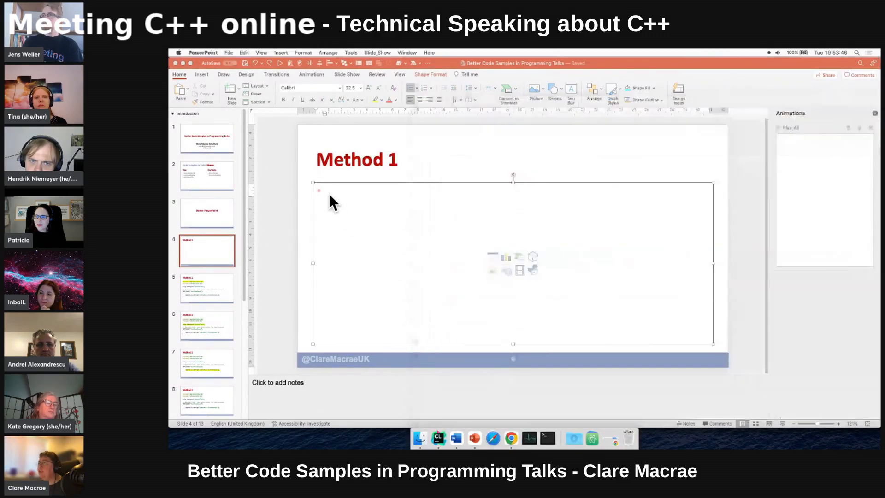
Step: Paste the coloured monospaced ApprovalTests code into the Method 1 placeholder
click(333, 190)
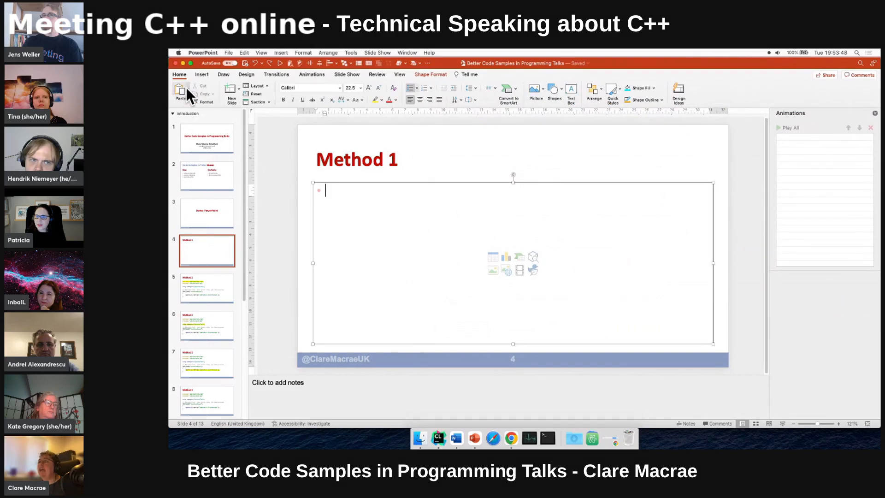
mouse_move(348, 67)
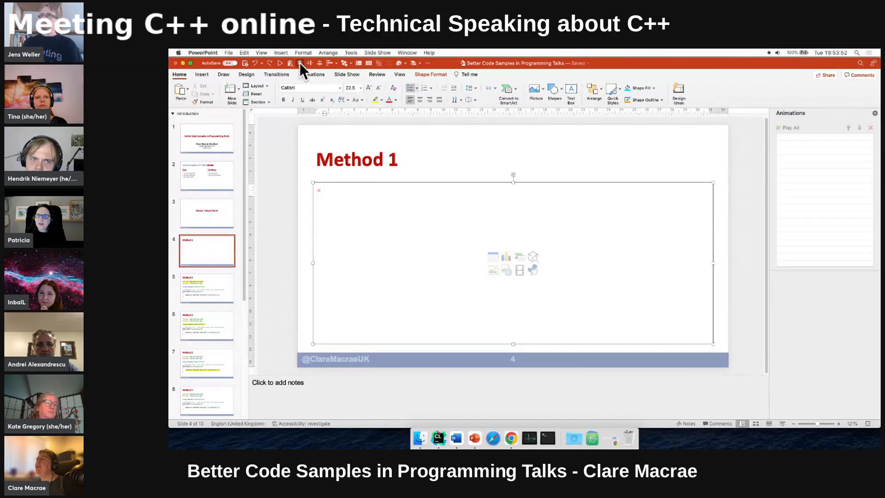
click(428, 63)
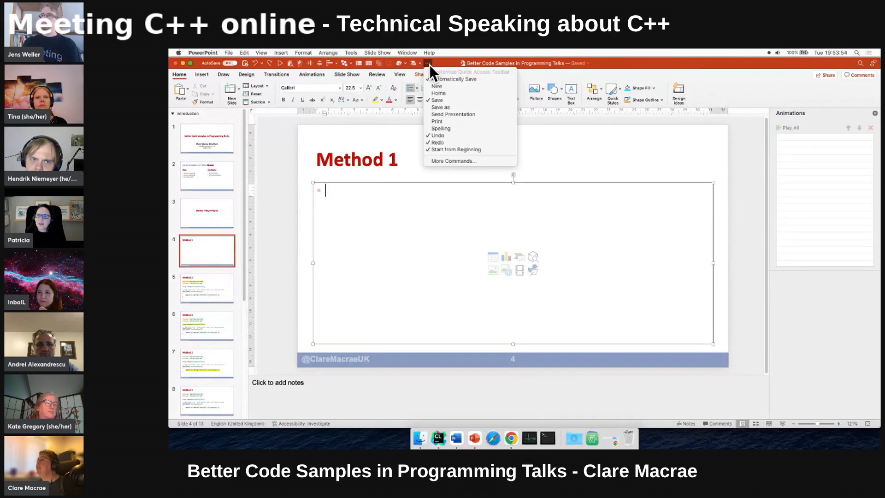
click(427, 63)
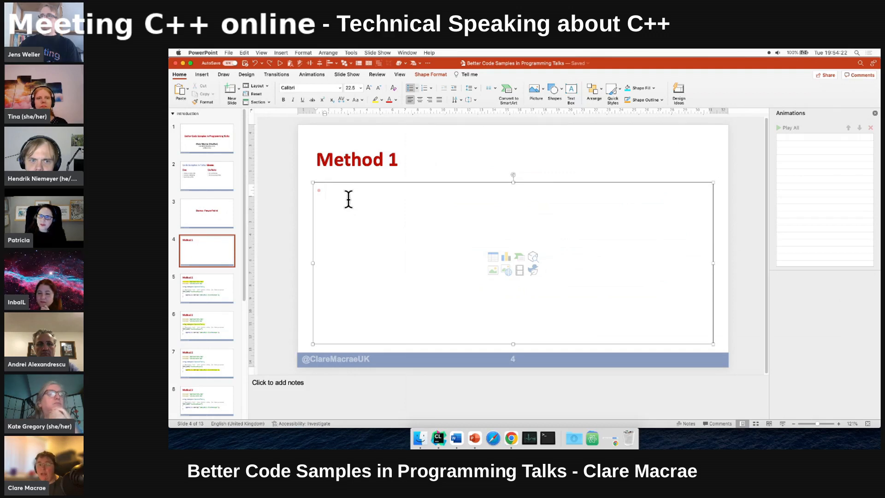
click(324, 190)
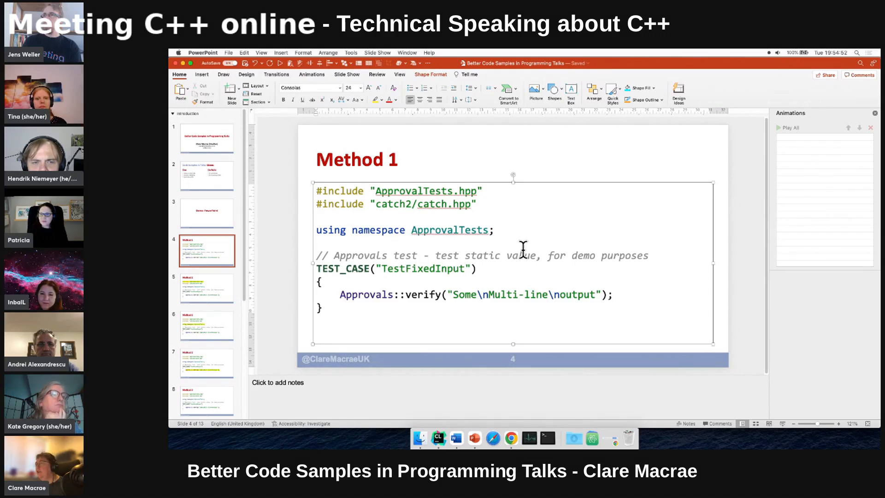
Step: Select the ApprovalTests.hpp include line to highlight it in yellow
click(365, 190)
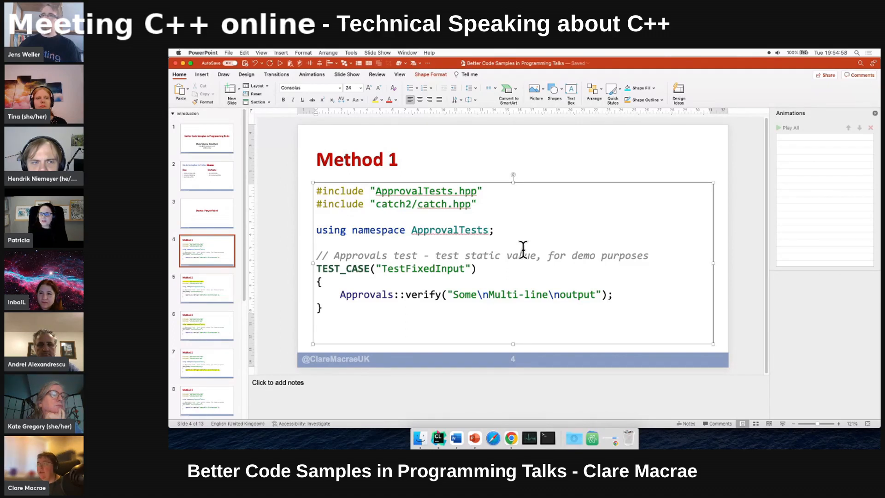
mouse_move(479, 193)
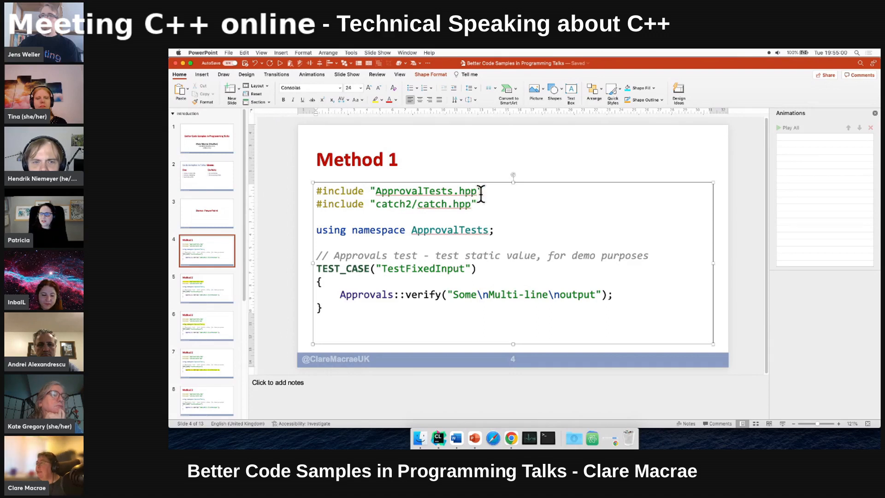
triple_click(395, 191)
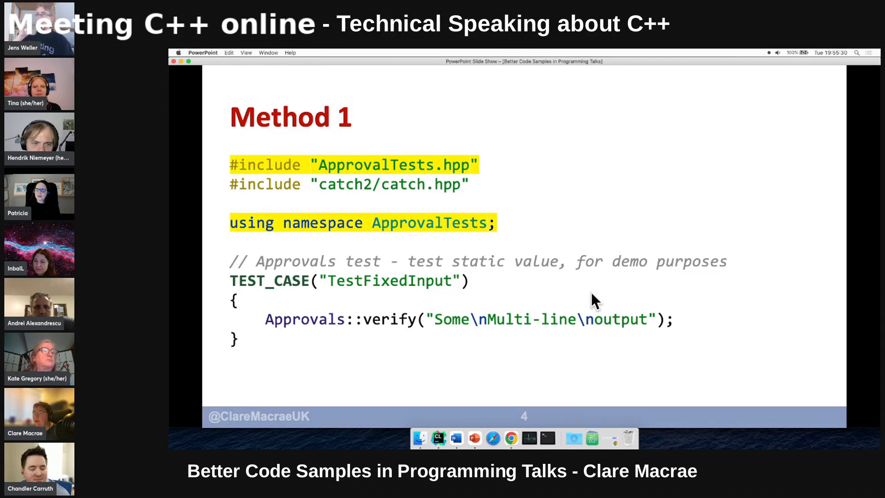
Step: Leave the show, select the Method 2 slides and step through their moving highlights
key(escape)
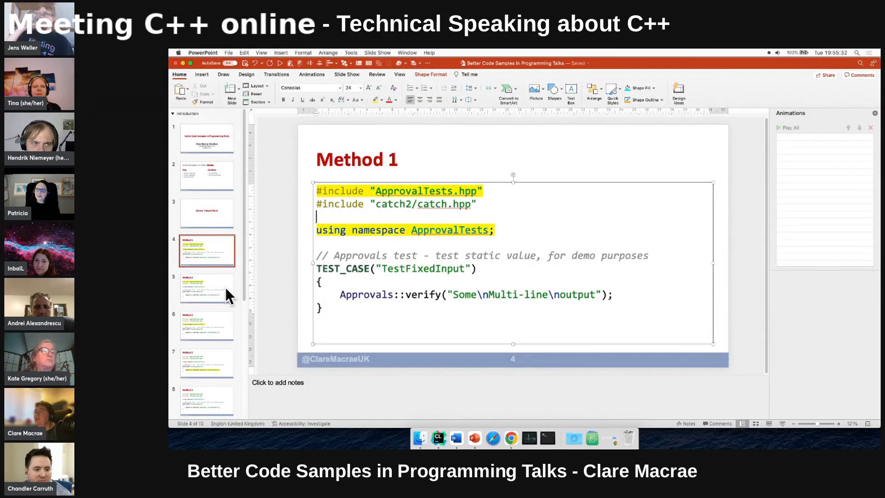
click(207, 288)
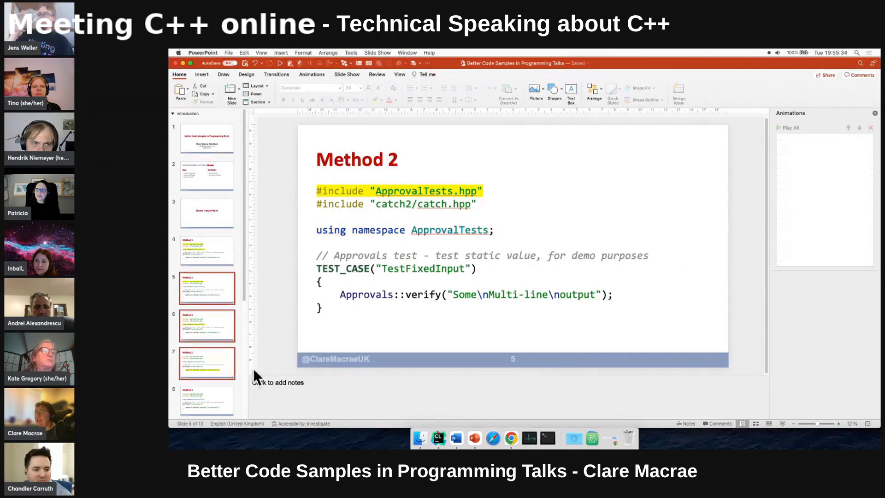
mouse_move(273, 362)
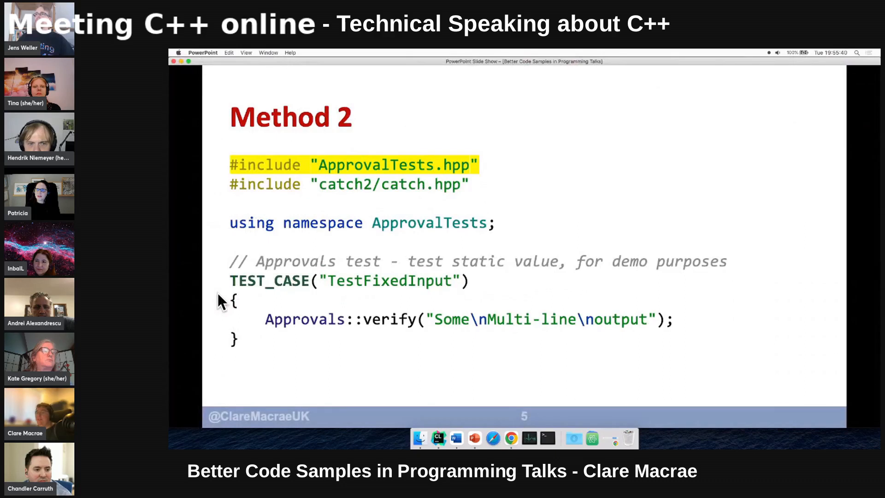
mouse_move(529, 437)
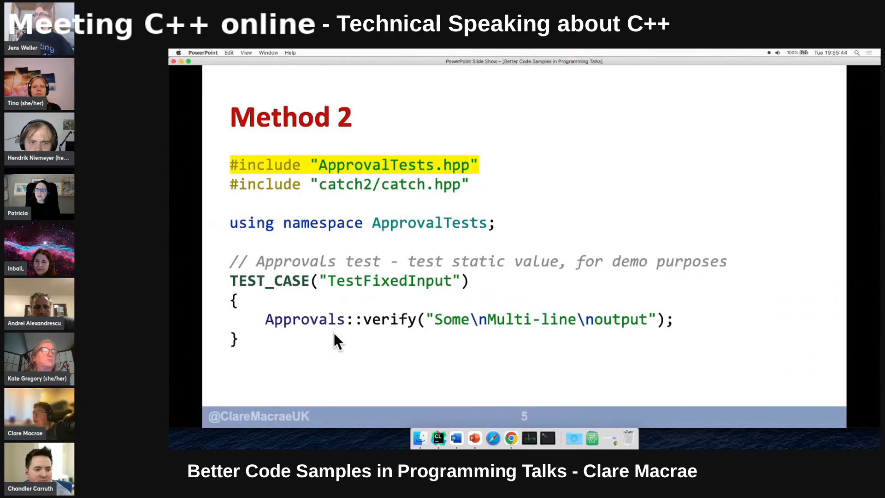
key(right)
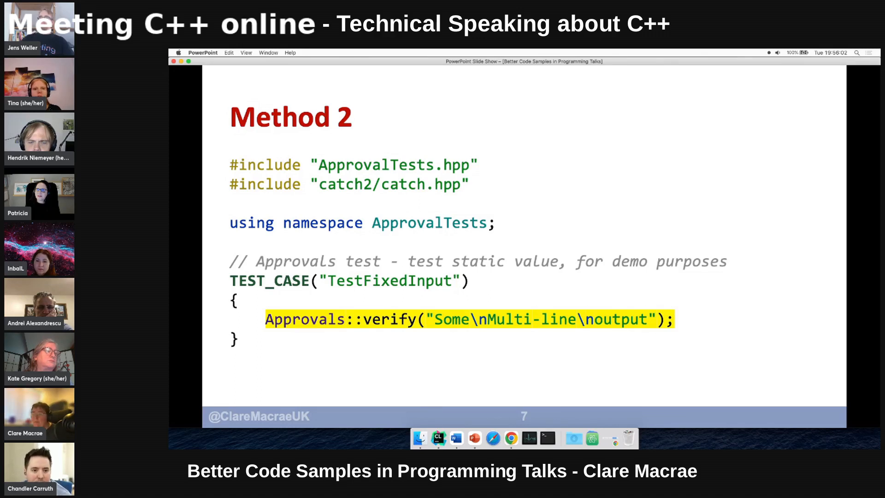
mouse_move(444, 311)
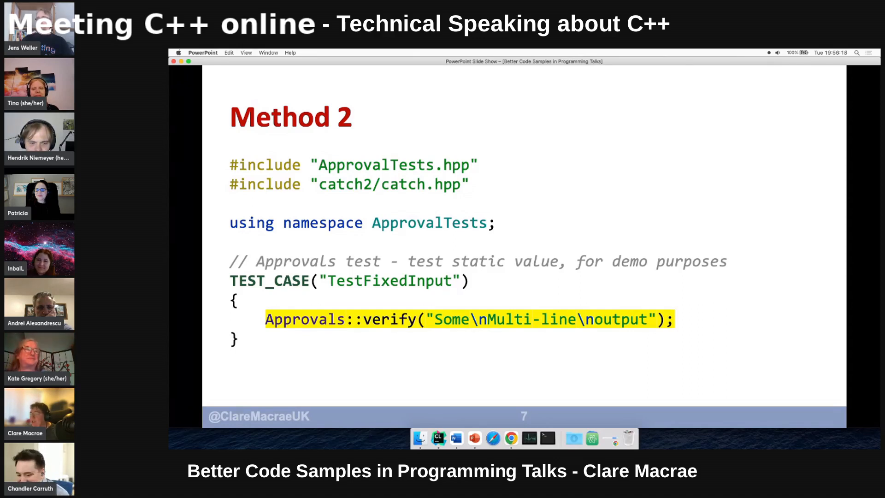
mouse_move(534, 269)
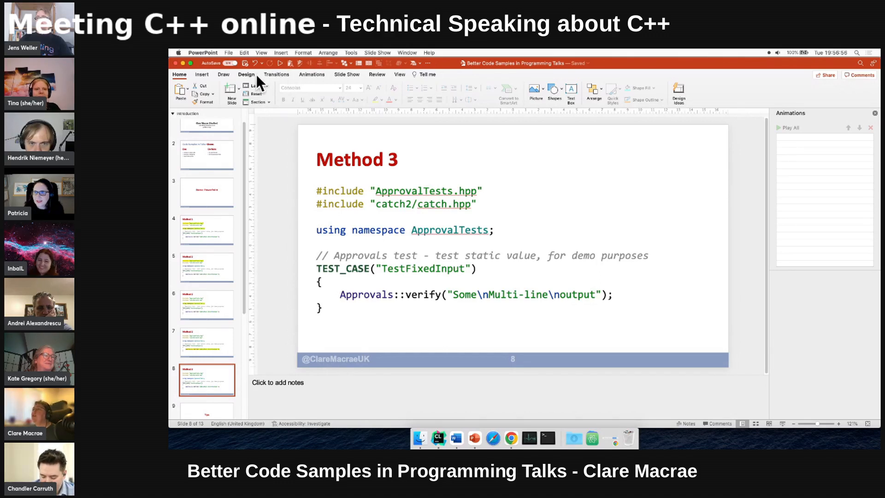
Step: Give the box over the ApprovalTests.hpp include a pale yellow, 50% transparent fill
click(201, 73)
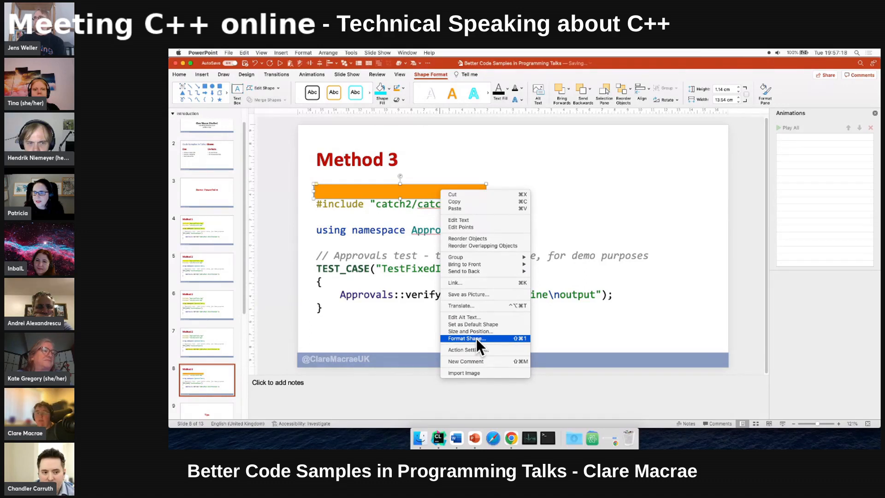
click(465, 338)
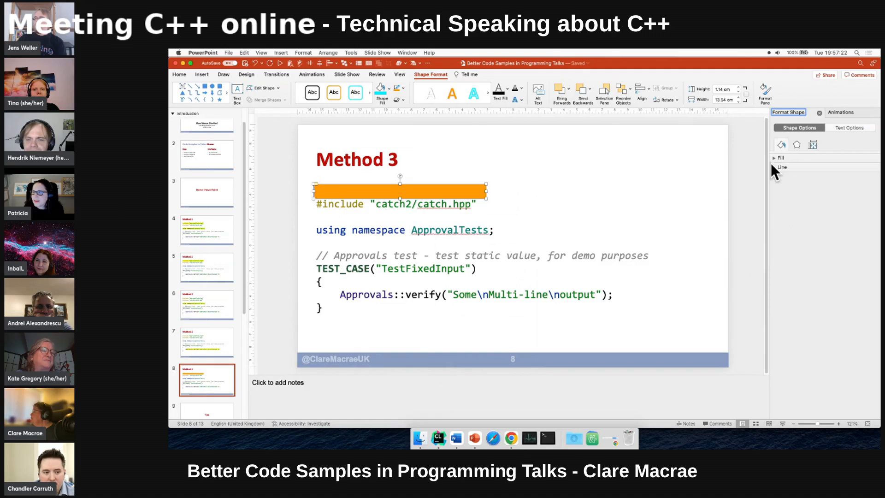
click(781, 157)
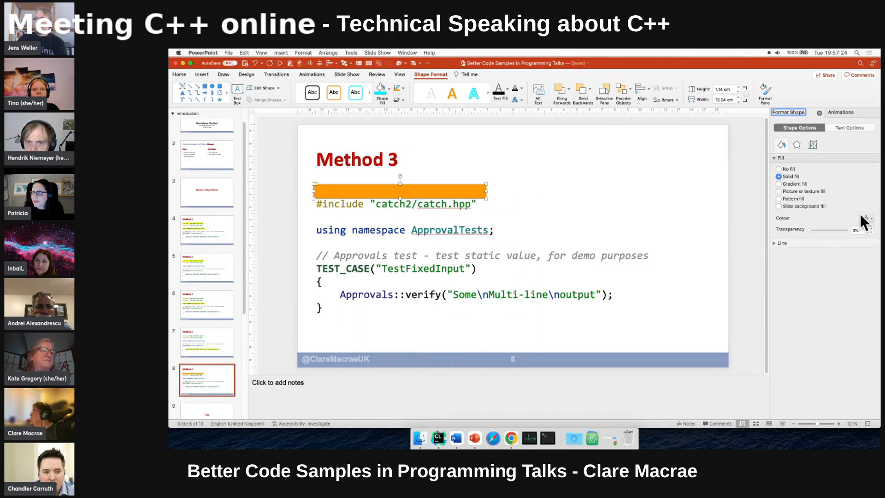
click(868, 219)
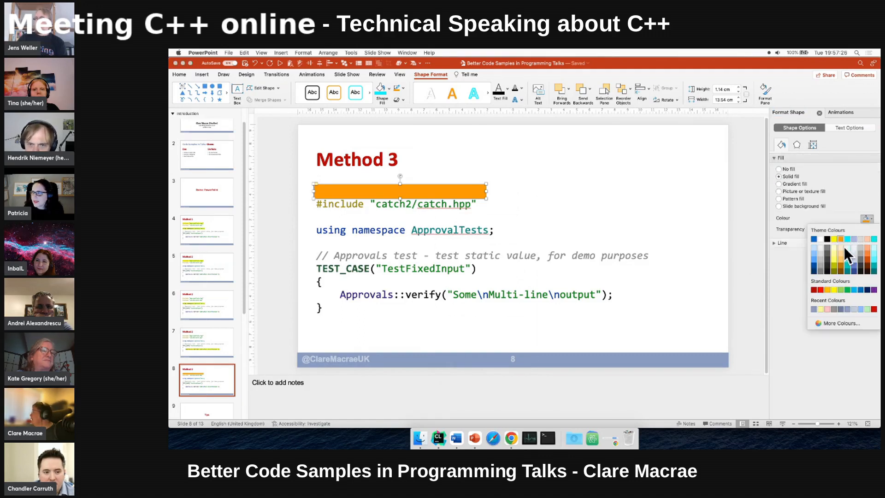
click(843, 239)
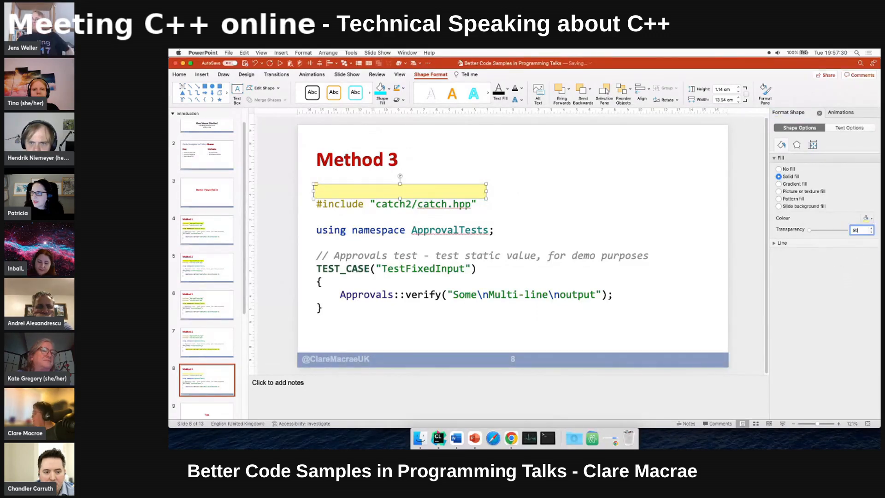
text(#include "ApprovalTests.hpp")
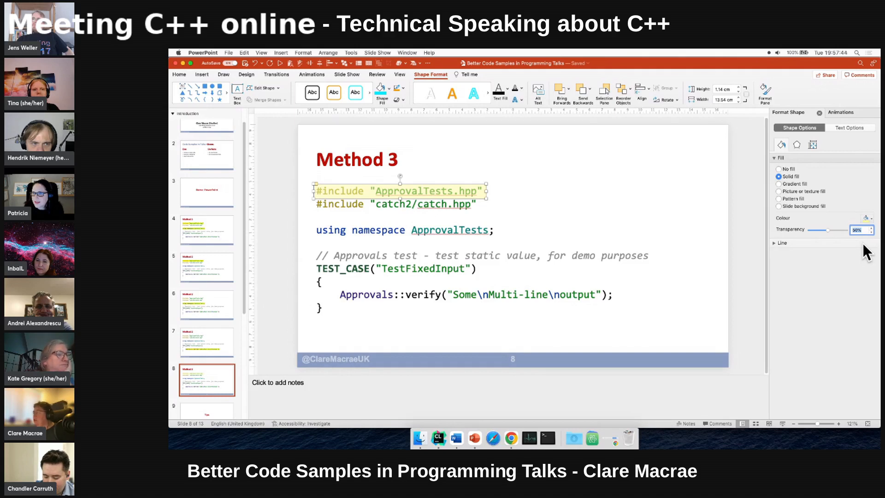
mouse_move(725, 230)
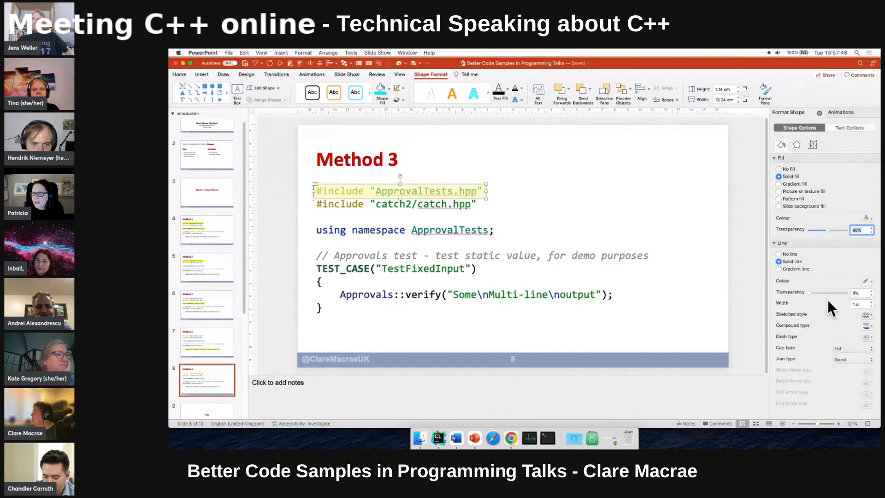
Step: Give the highlight box a yellow outline
click(874, 280)
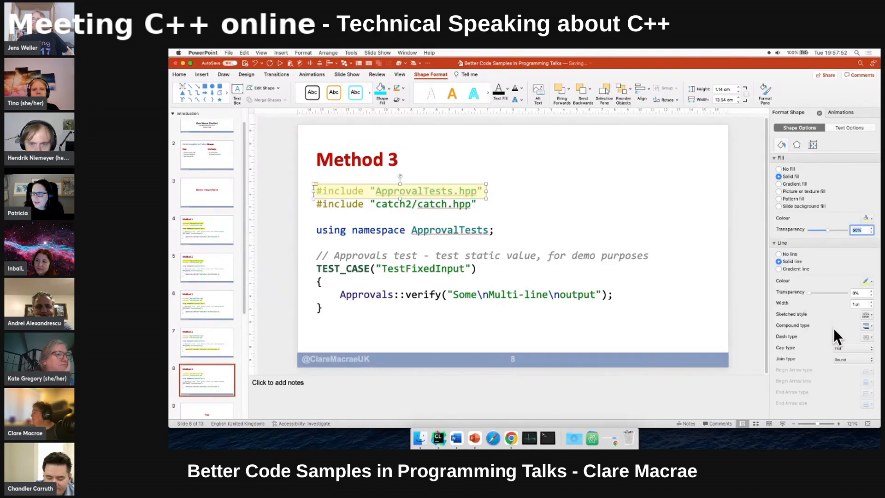
click(877, 280)
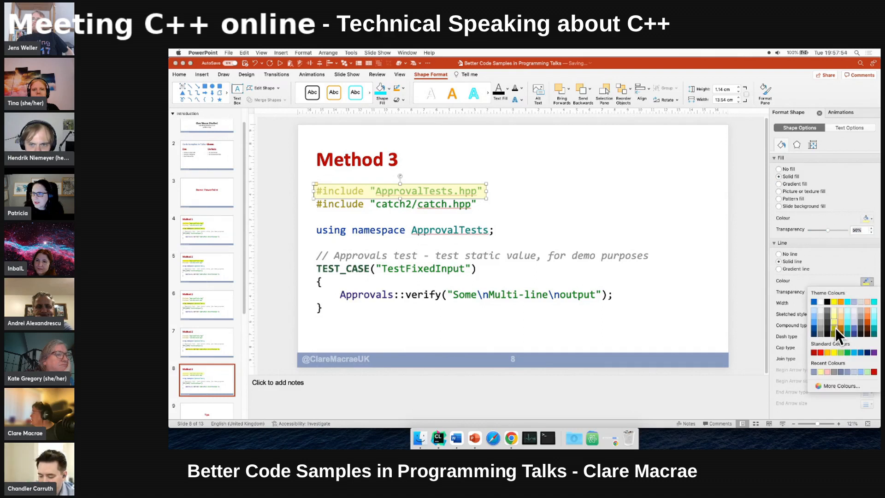
click(839, 332)
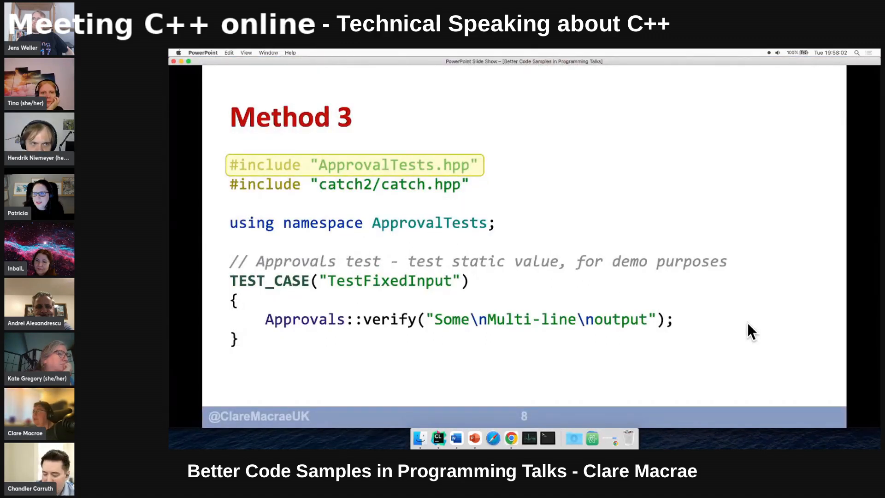
Step: Leave the show and select the include line's highlight box to copy it
key(Escape)
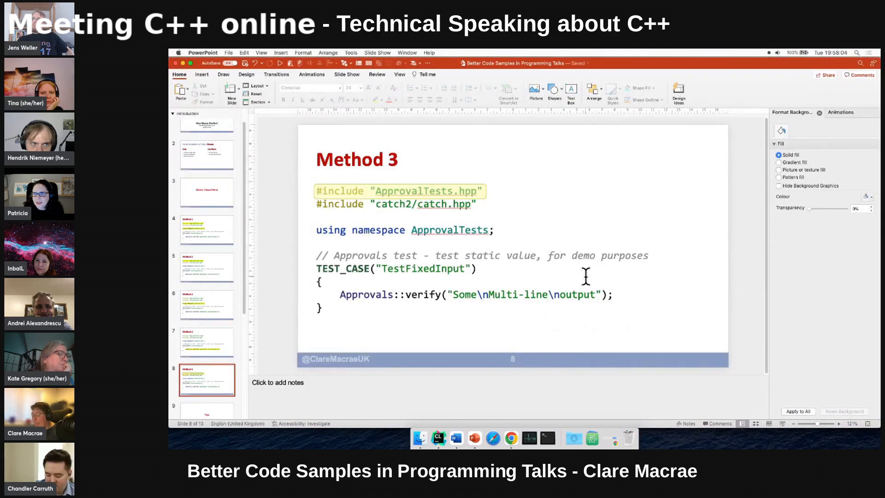
click(399, 191)
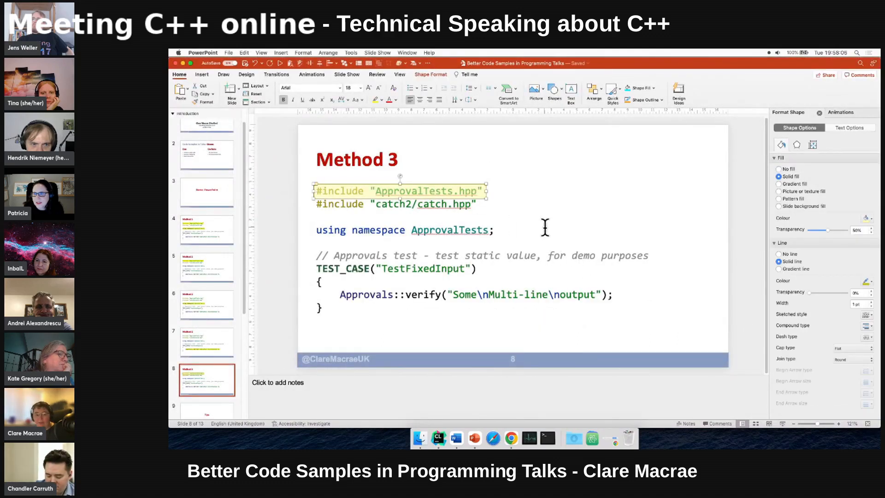
mouse_move(569, 269)
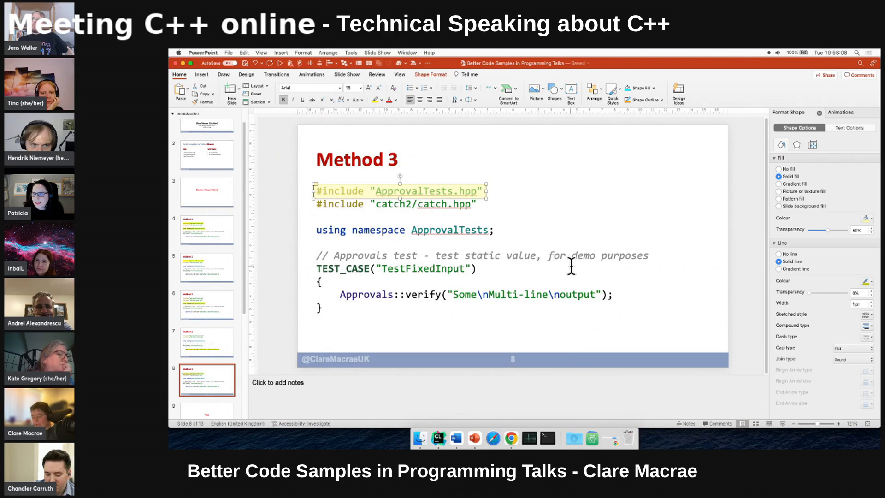
mouse_move(548, 248)
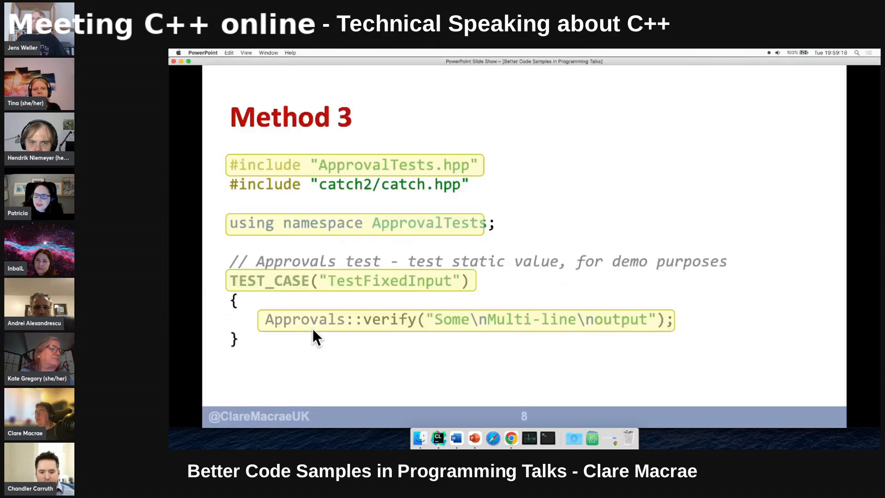
Step: Give the include, using namespace, TEST_CASE and verify boxes Appear-on-click animations
key(Escape)
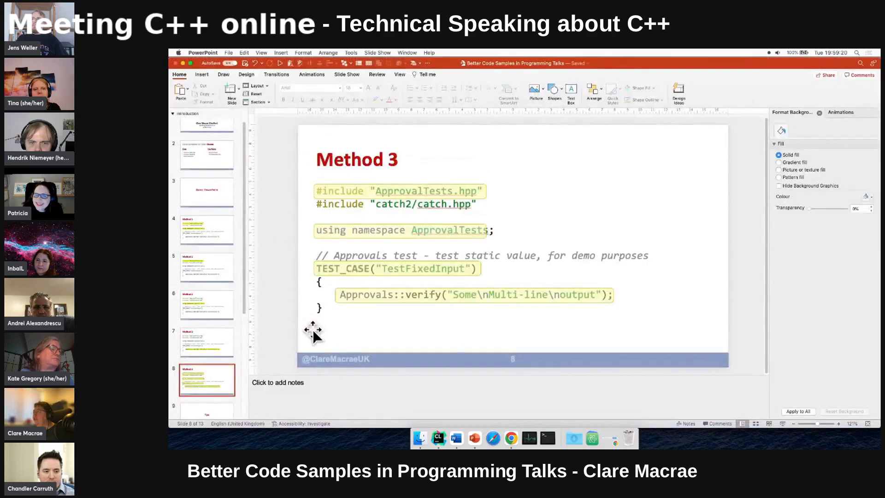
click(311, 74)
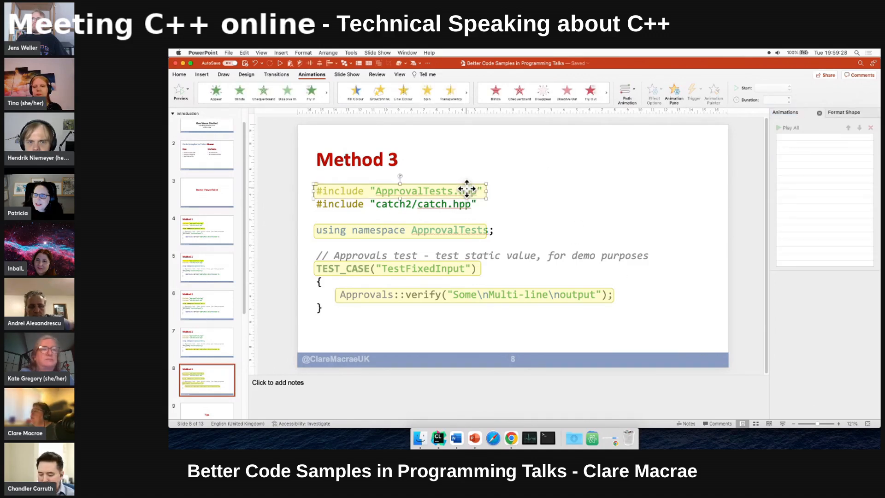
click(215, 91)
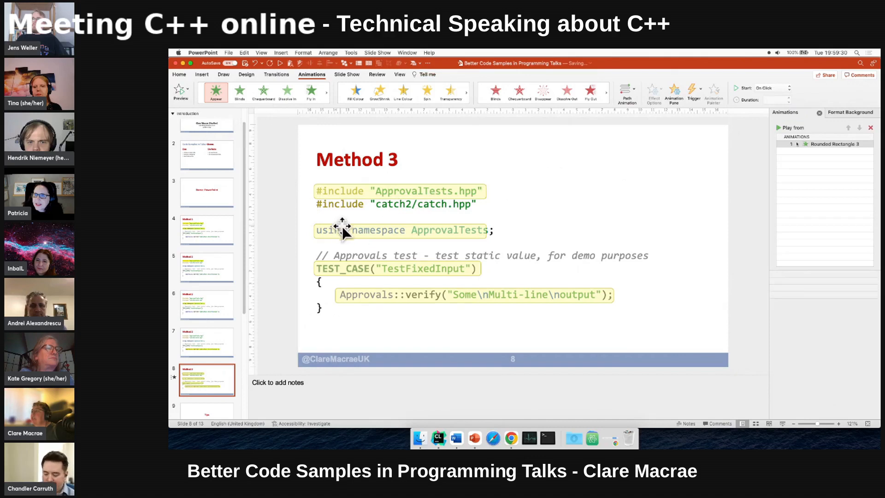
click(400, 230)
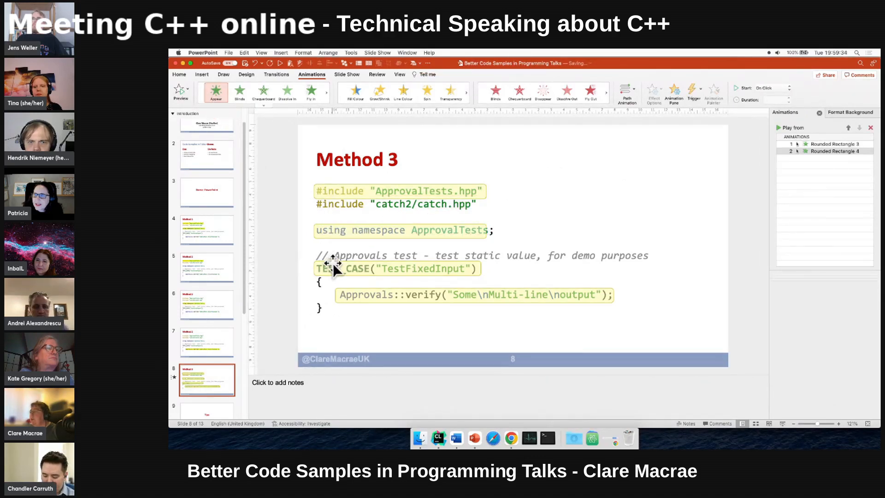
click(396, 269)
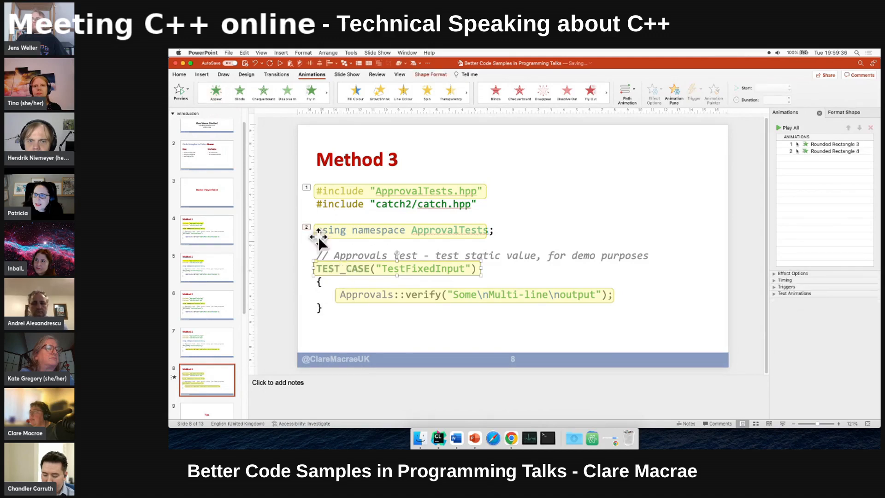
click(216, 91)
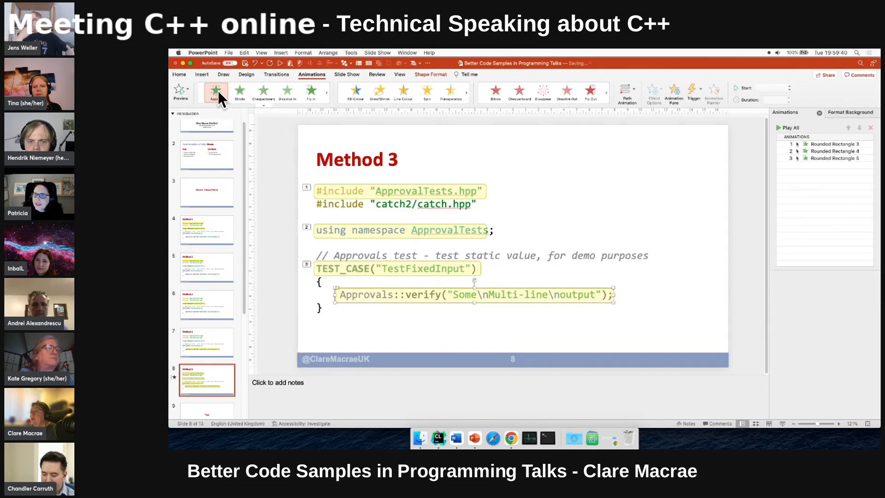
click(214, 92)
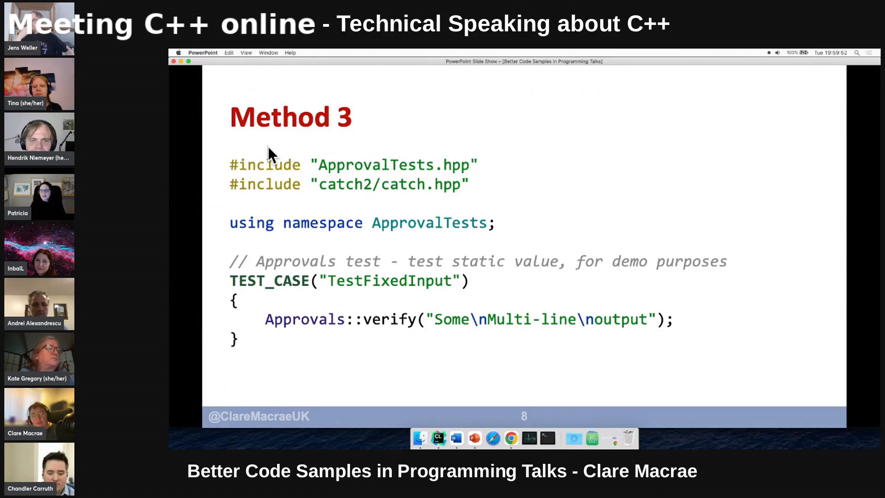
Step: Make the include box's first animation a Disappear effect instead of Appear
key(Escape)
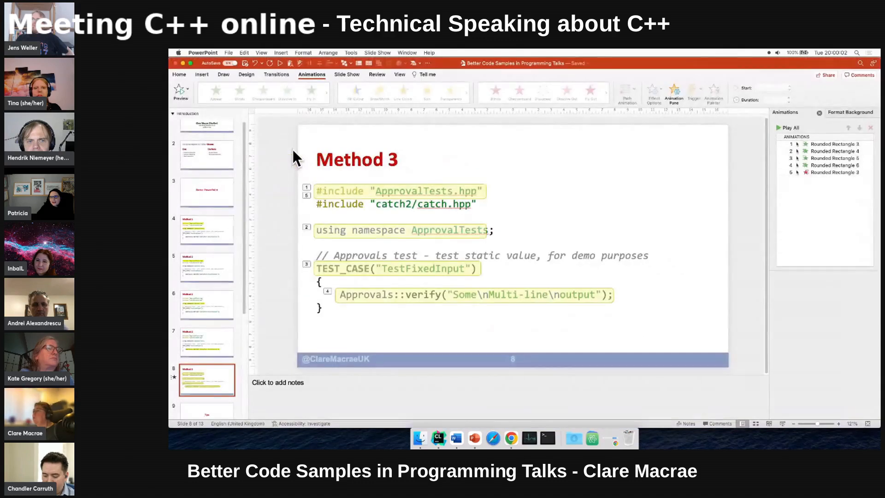
click(830, 173)
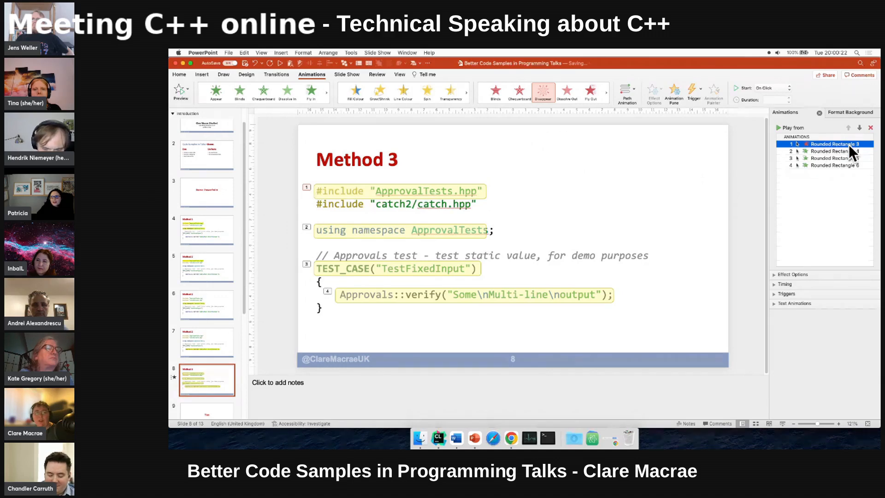
click(796, 150)
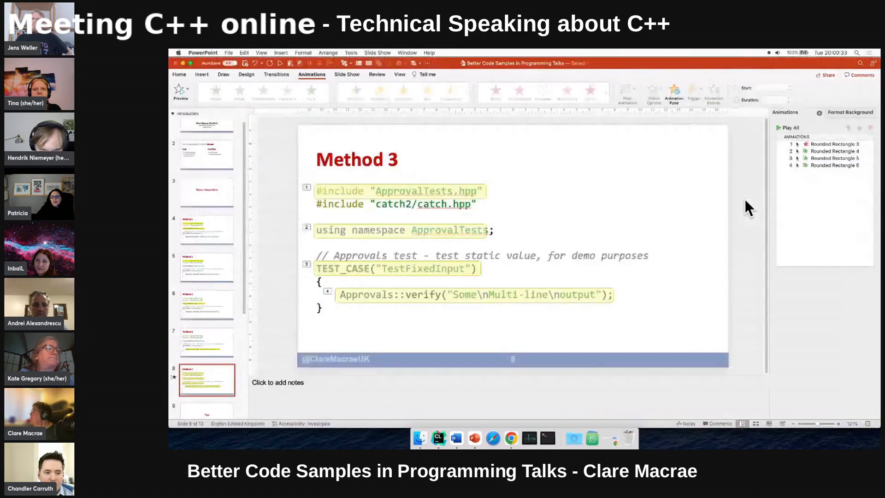
Step: Set the using namespace box's animation to start With Previous
click(830, 151)
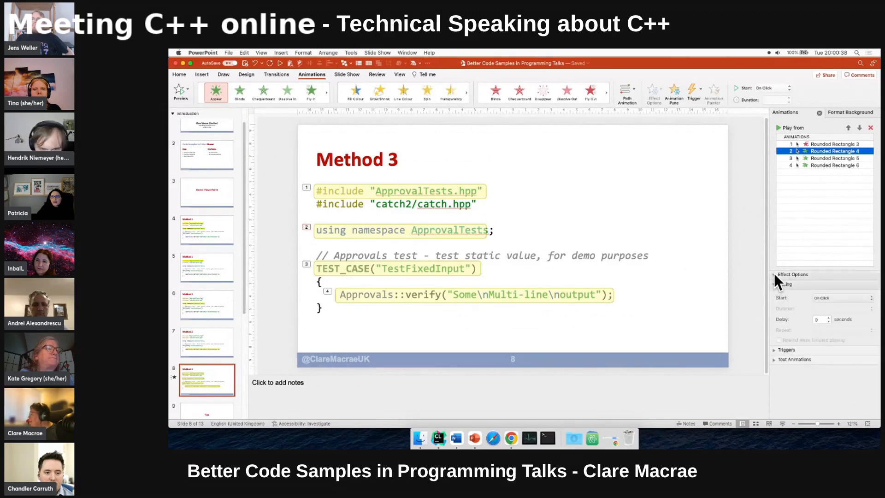
click(793, 275)
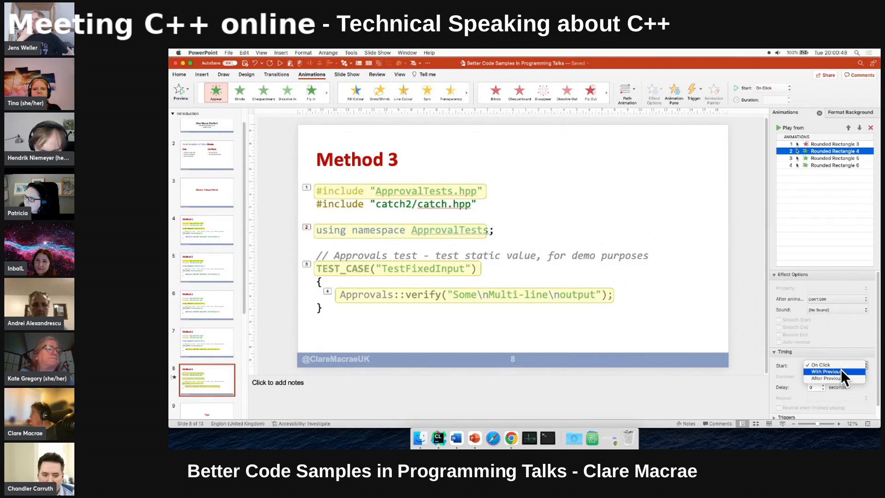
click(824, 371)
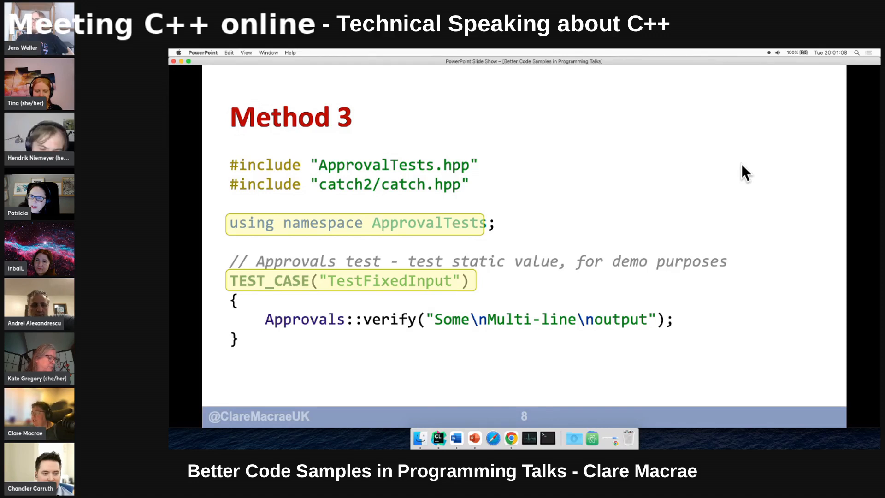
Step: Set Rounded Rectangles 4 and 5 to Hide on Next Mouse Click in Effect Options, then return to Method 3
key(Escape)
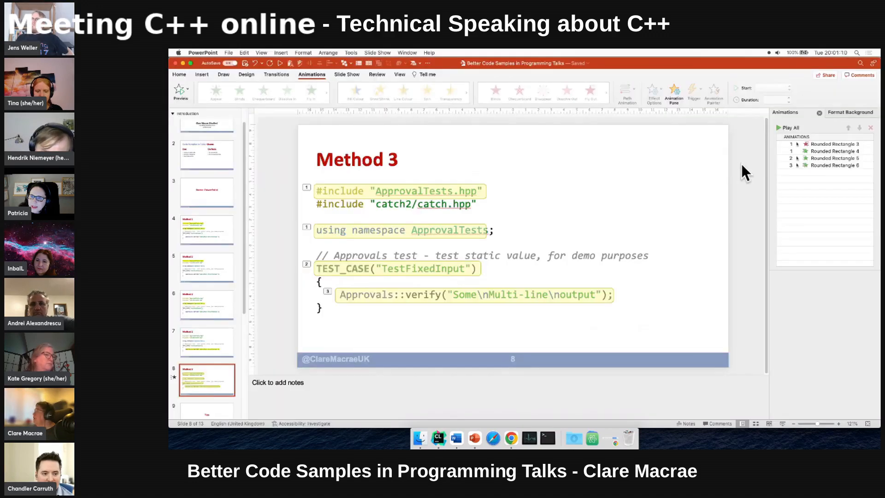
click(835, 150)
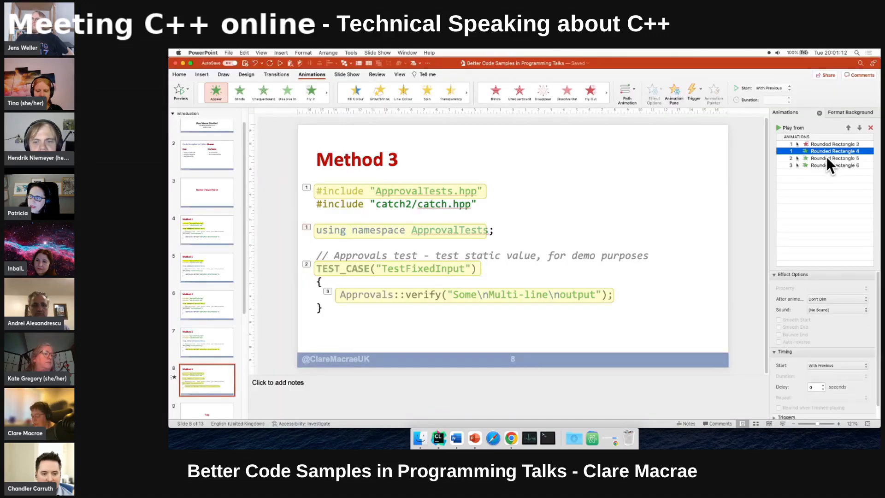
click(827, 158)
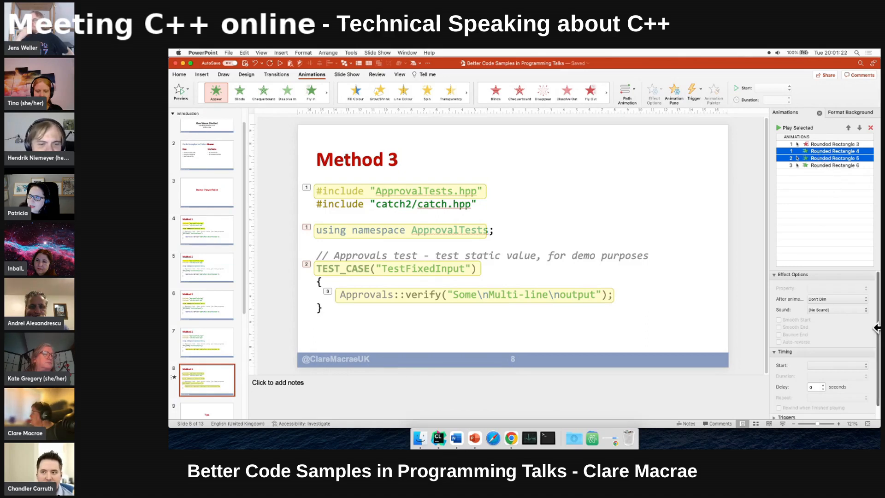
click(858, 299)
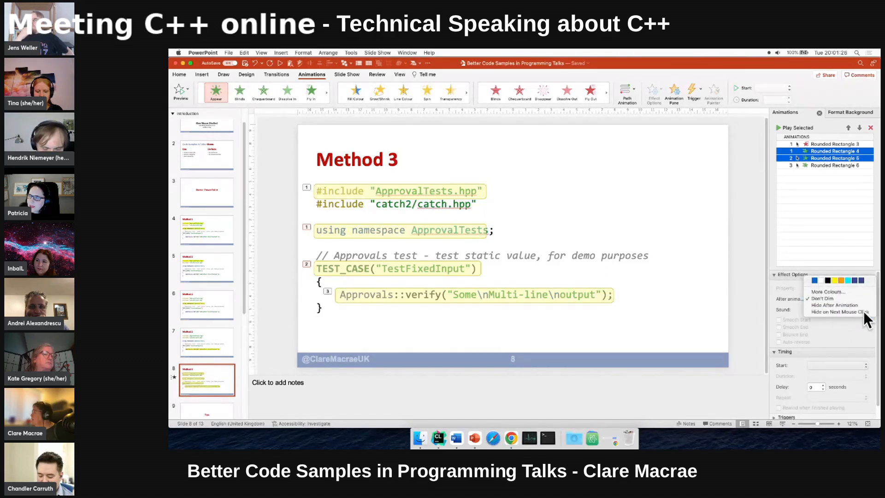
click(842, 313)
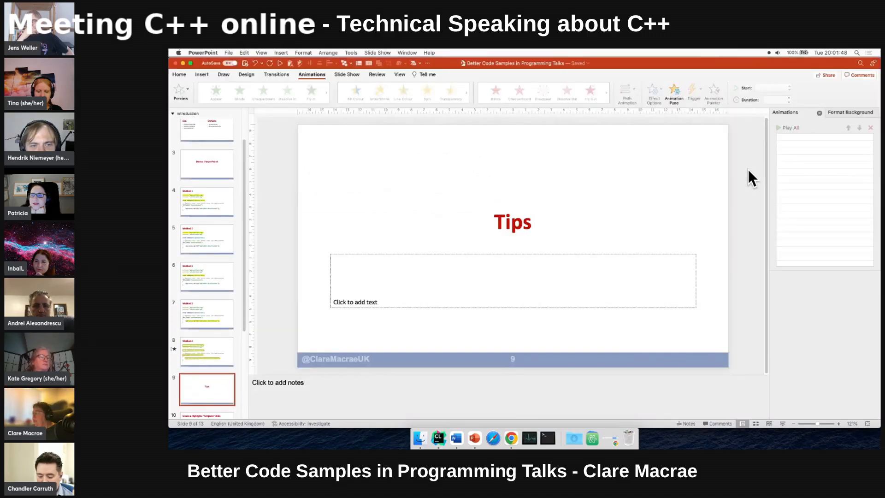
click(206, 351)
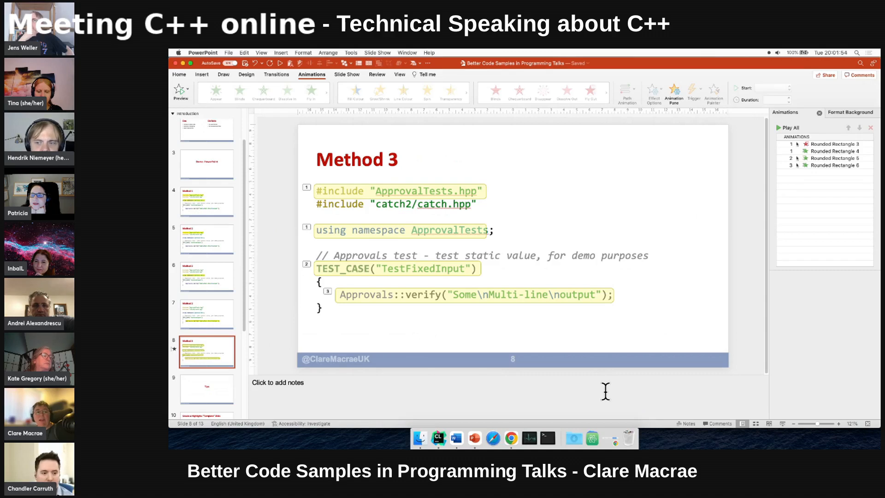
mouse_move(308, 155)
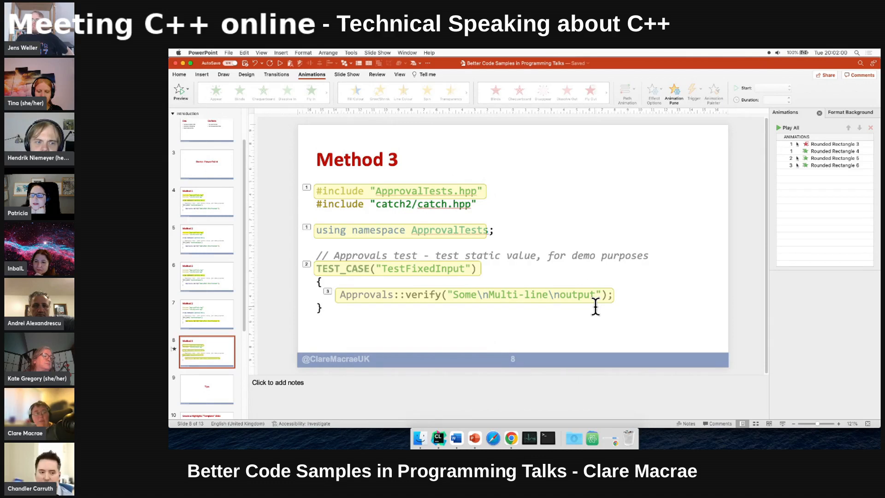
mouse_move(632, 327)
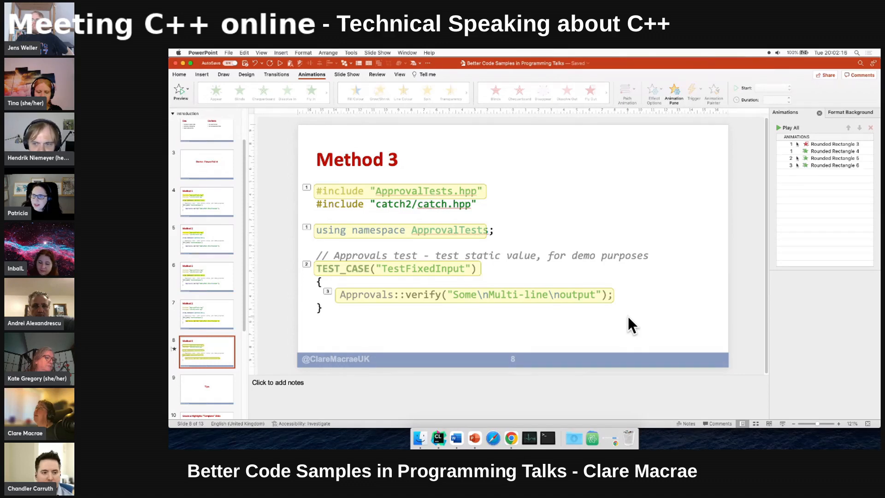
mouse_move(577, 304)
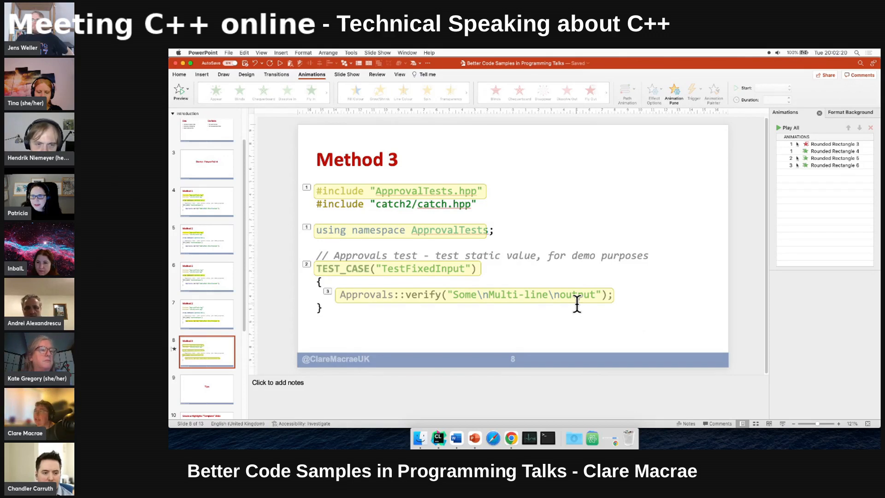
mouse_move(471, 233)
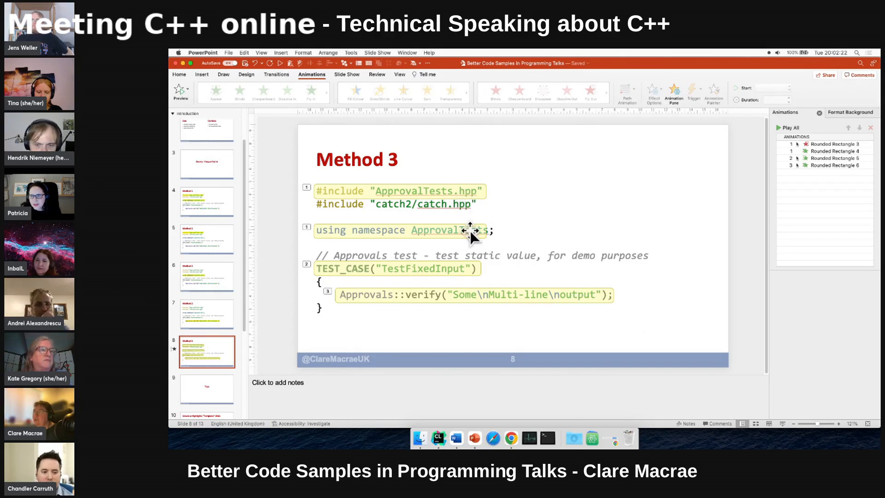
mouse_move(545, 321)
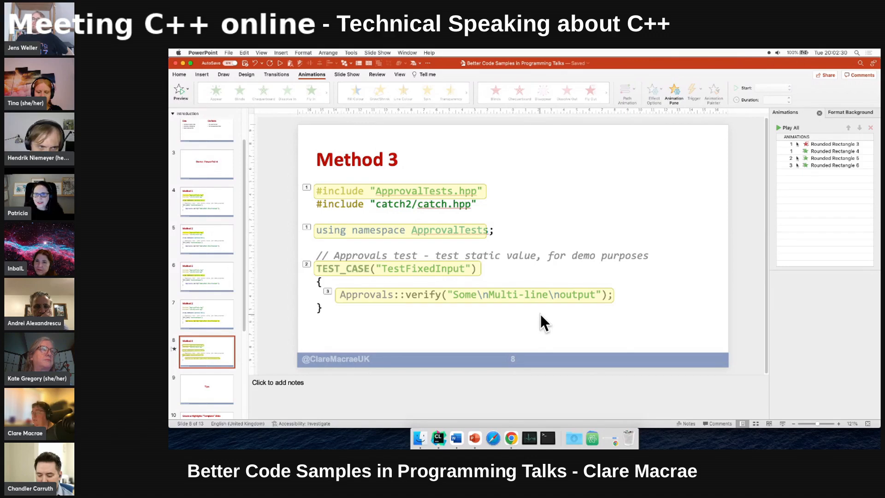
mouse_move(505, 162)
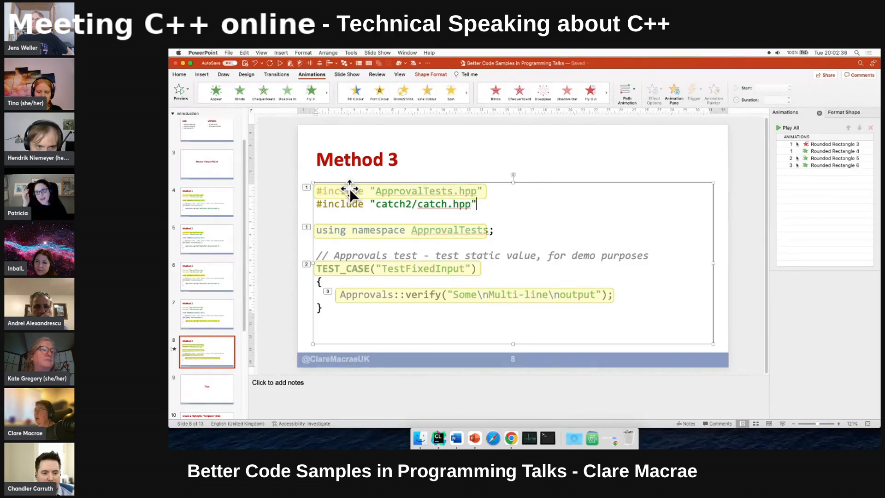
mouse_move(505, 192)
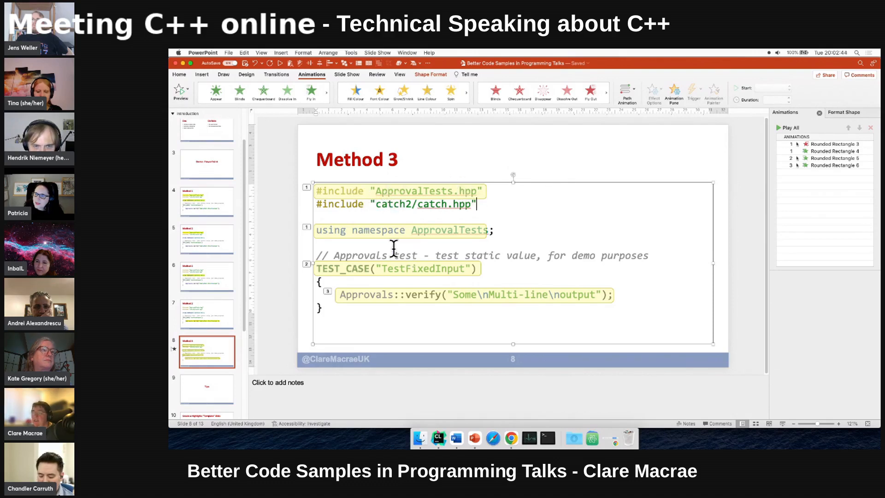
mouse_move(579, 187)
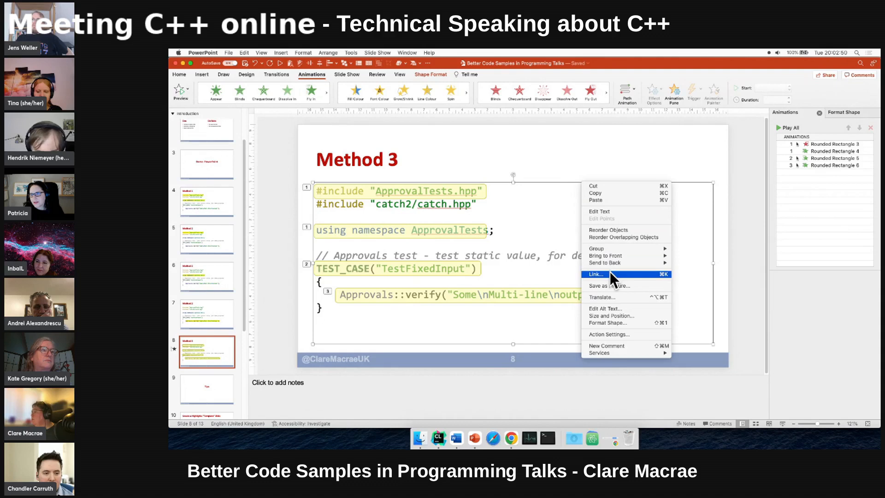
mouse_move(631, 253)
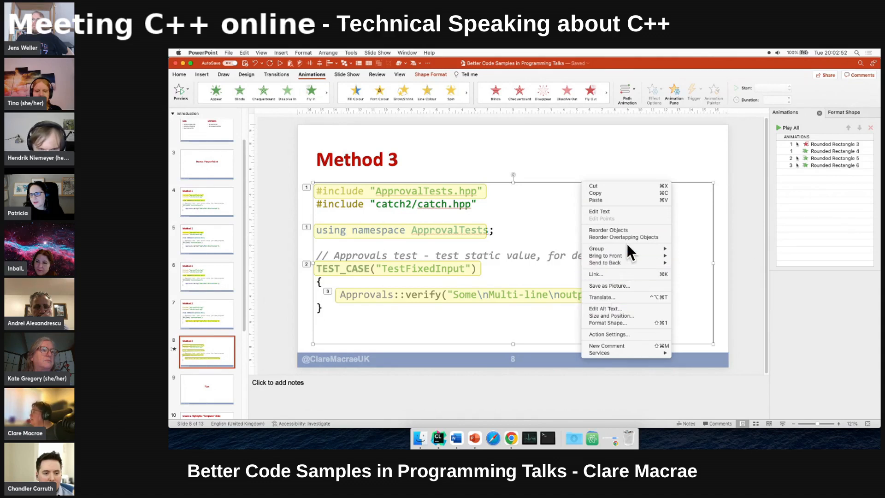
click(677, 269)
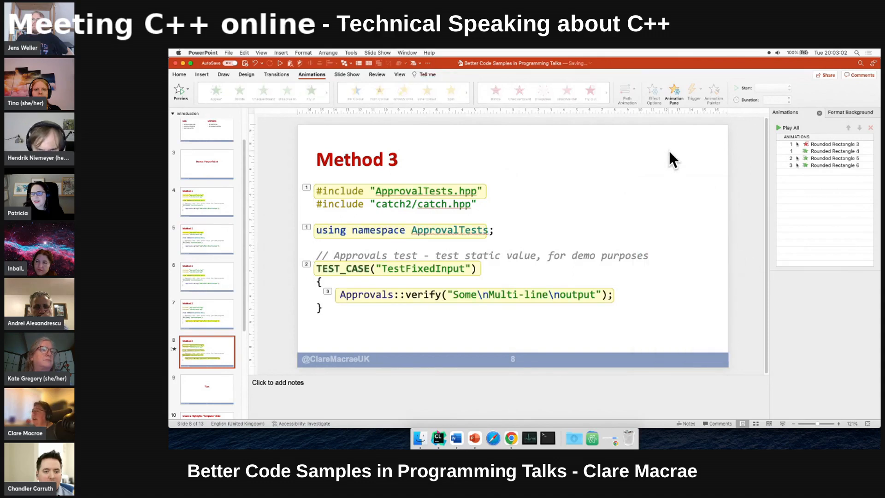
mouse_move(638, 354)
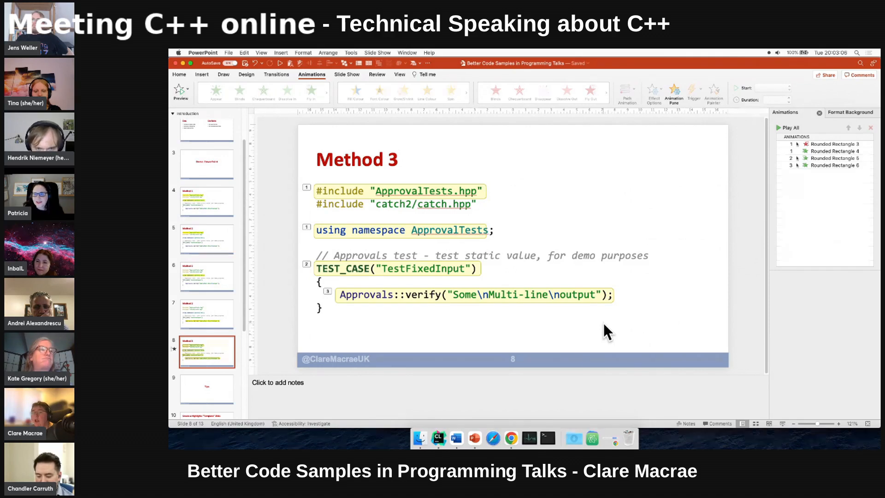
mouse_move(585, 331)
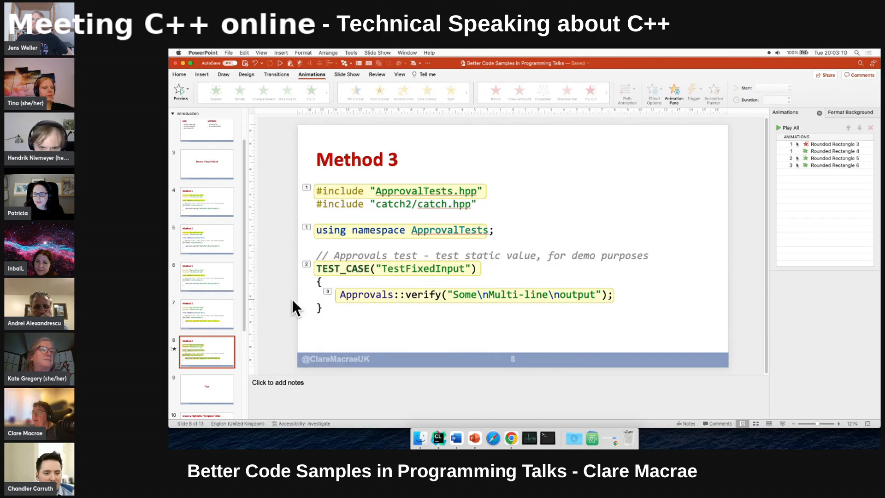
Step: Show slide 10, the highlights template with eight numbered yellow boxes, after glancing at slide 11
scroll(down, 3)
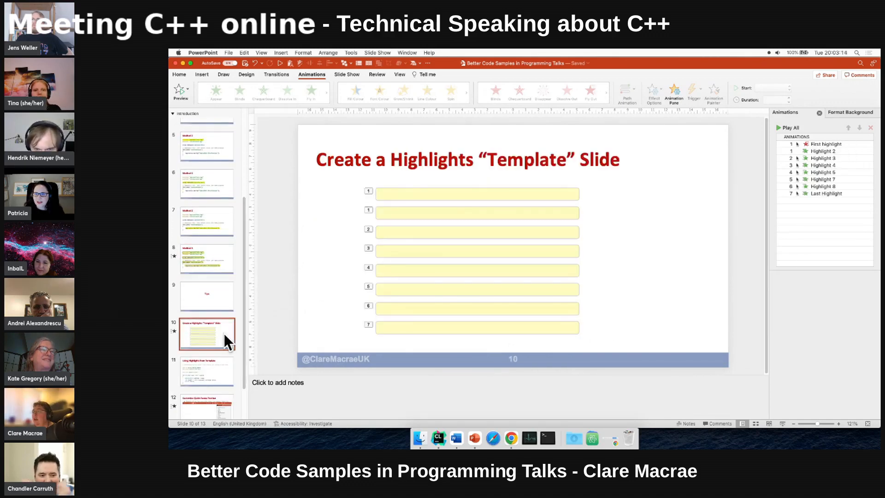
mouse_move(240, 338)
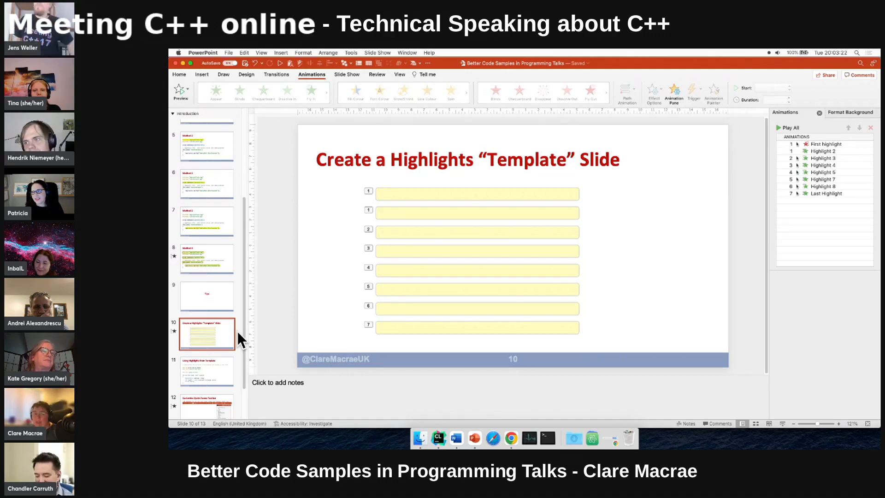
mouse_move(249, 339)
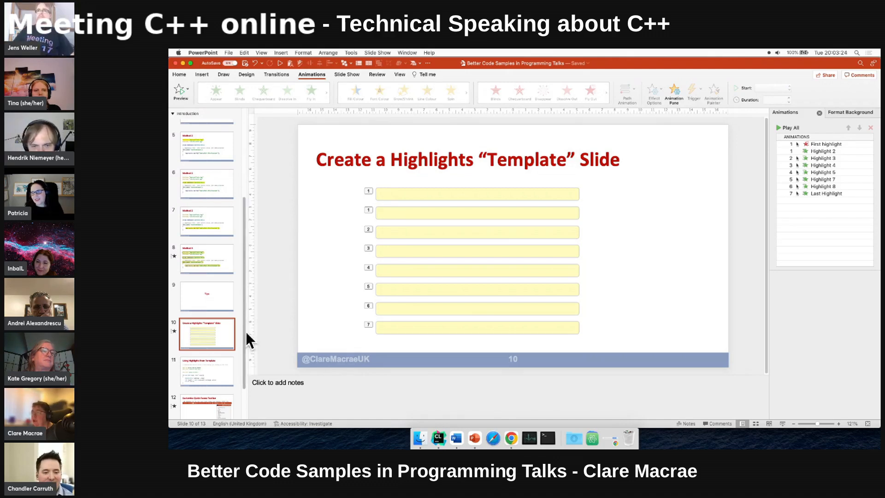
mouse_move(280, 178)
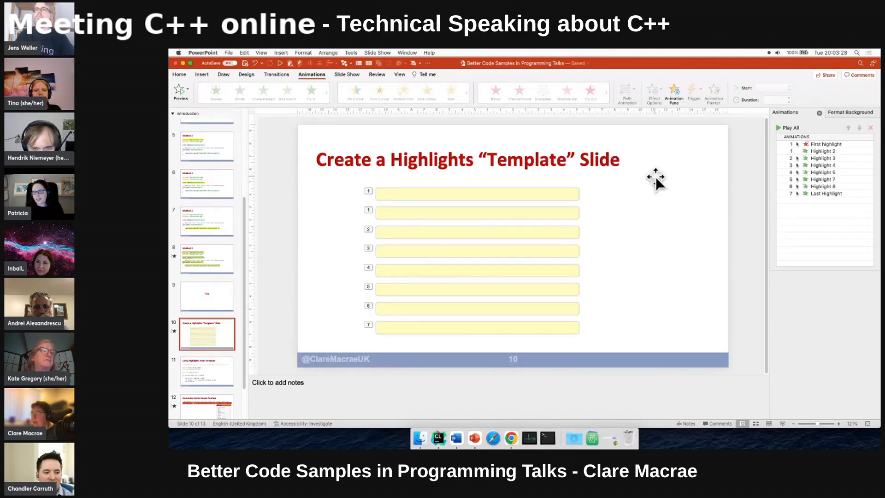
mouse_move(407, 308)
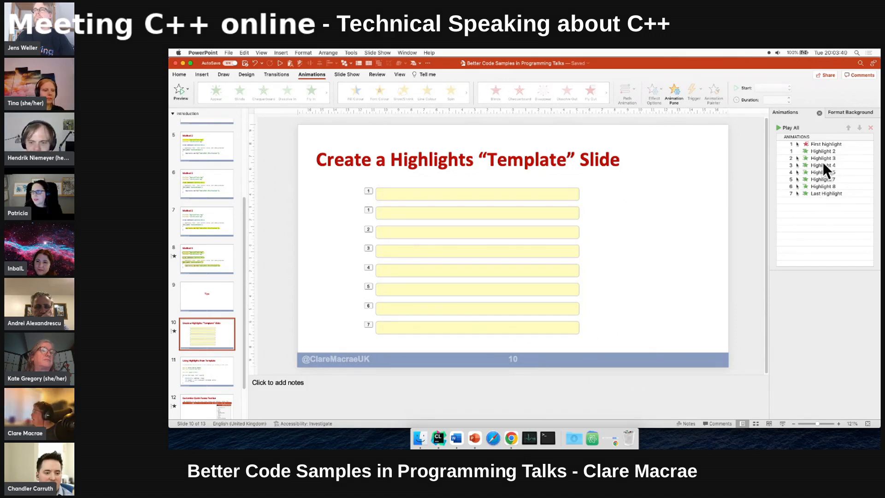
mouse_move(739, 285)
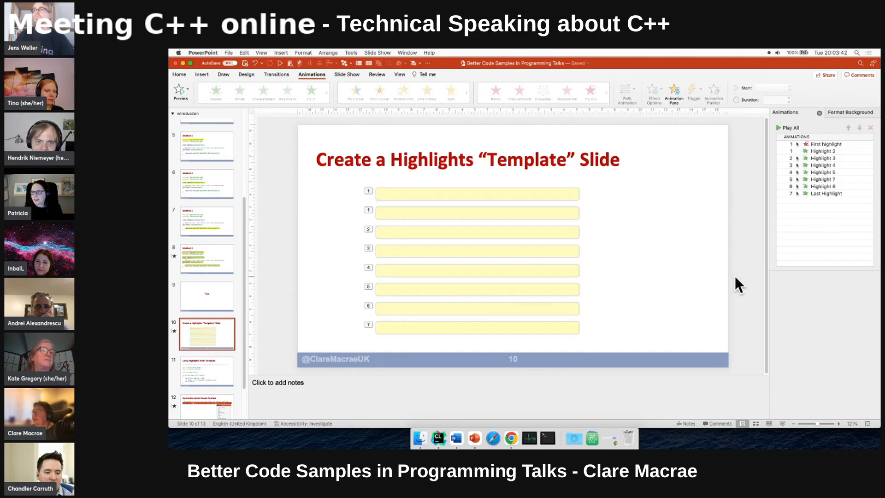
click(207, 371)
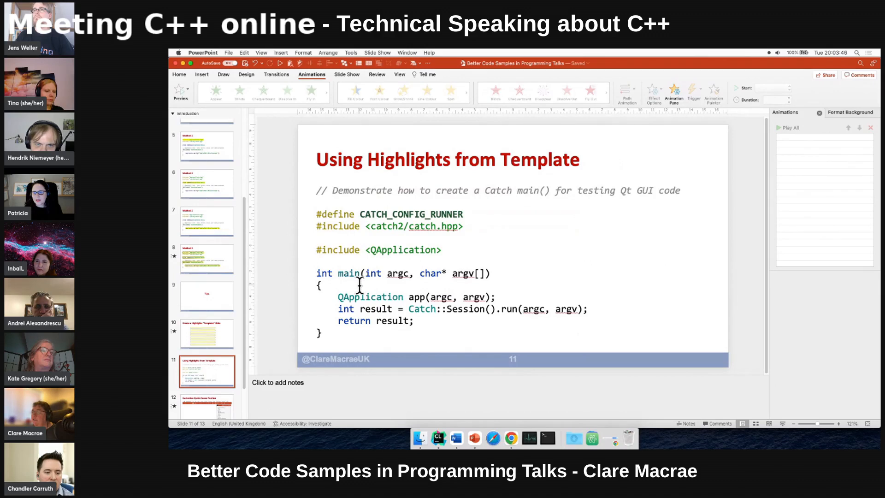
mouse_move(223, 333)
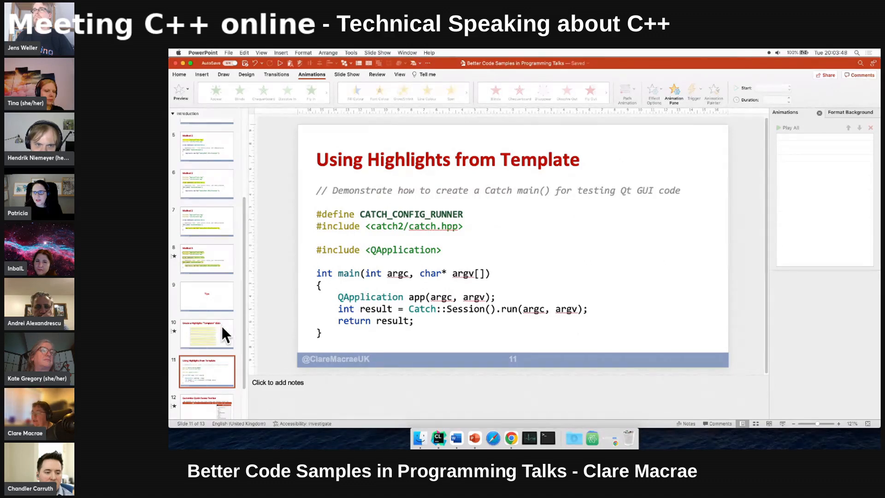
click(207, 334)
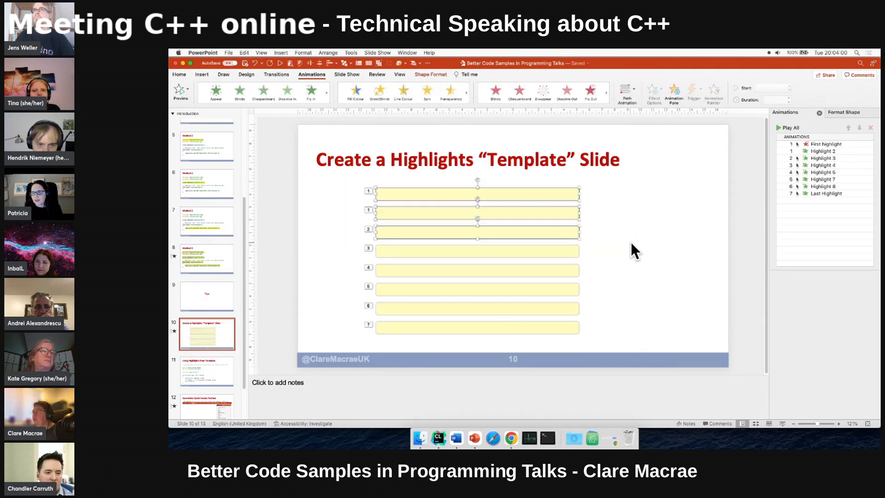
mouse_move(451, 327)
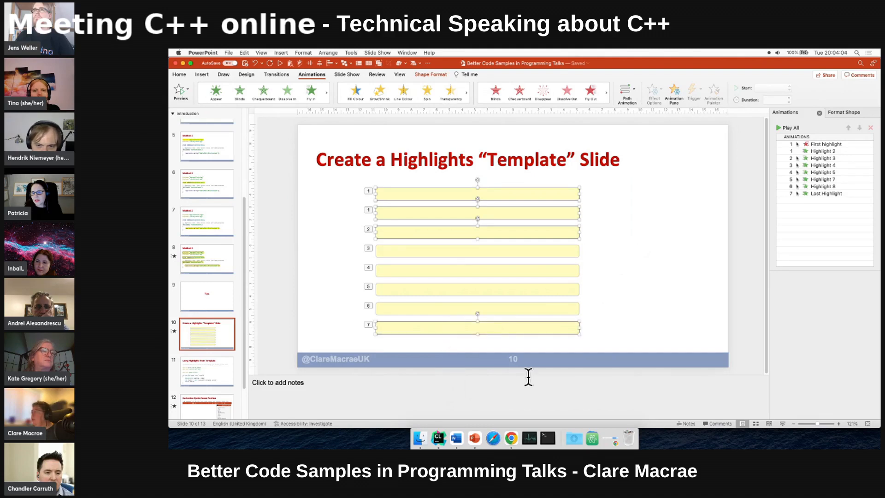
mouse_move(530, 364)
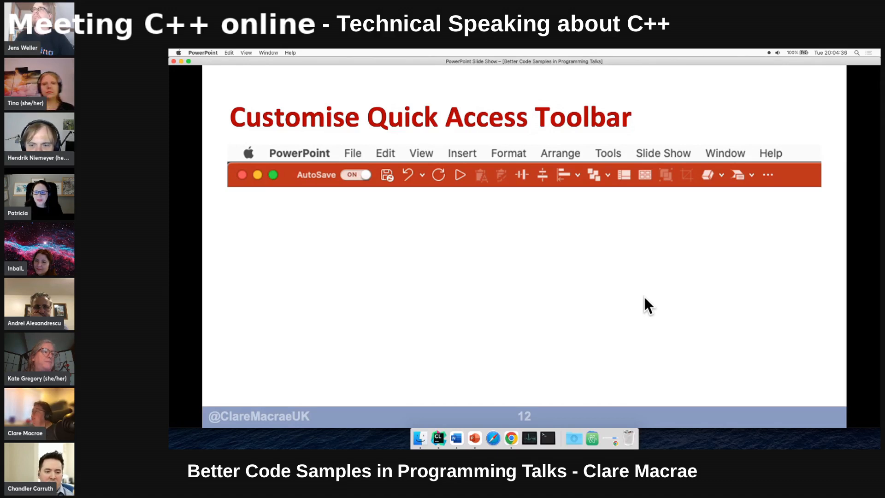
mouse_move(745, 173)
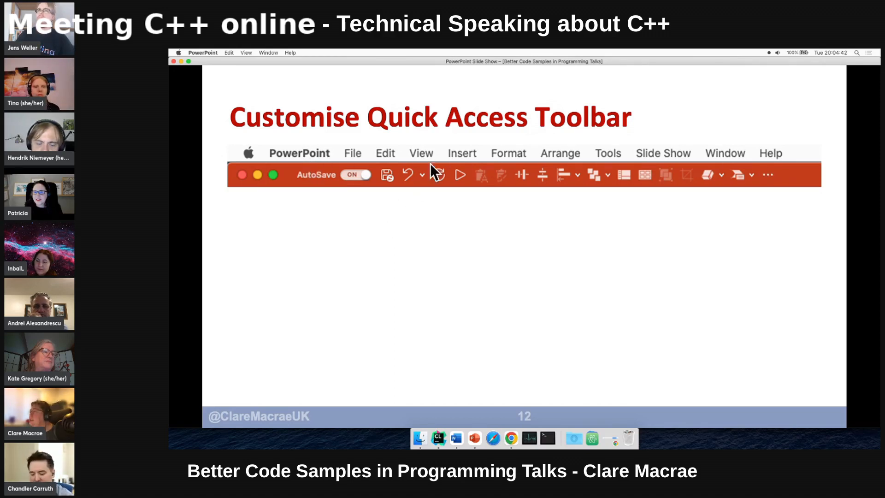
mouse_move(488, 181)
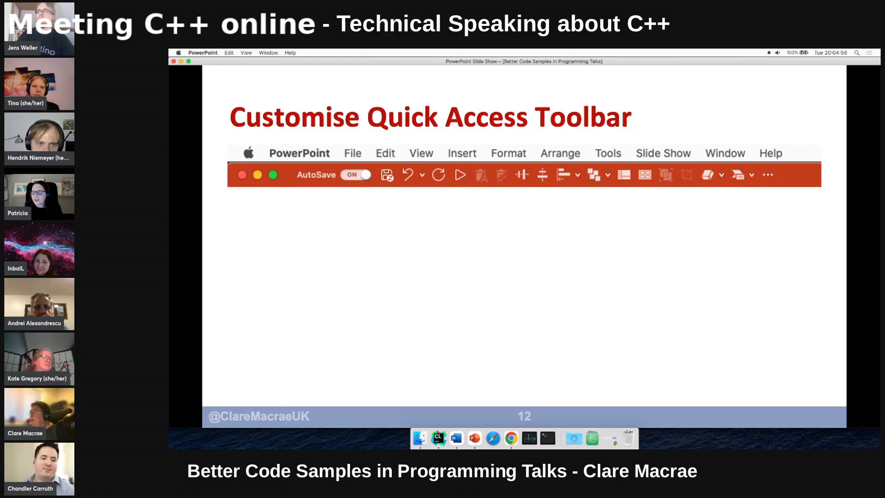
mouse_move(662, 167)
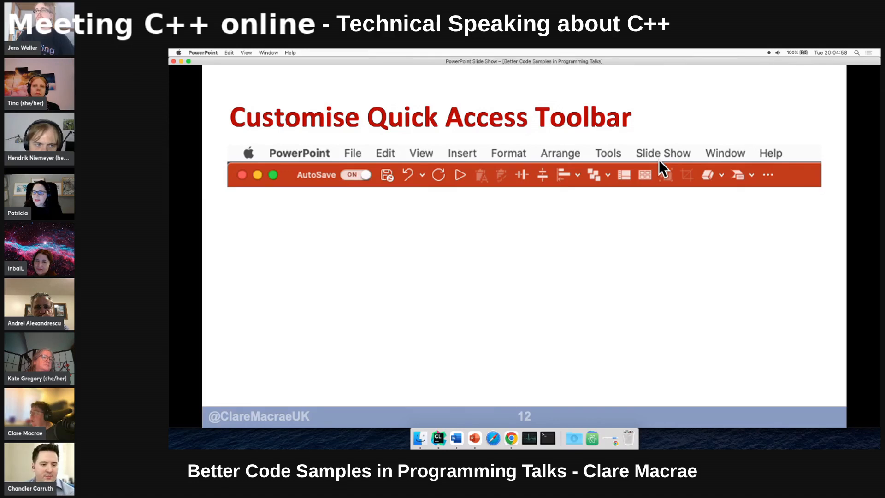
mouse_move(771, 181)
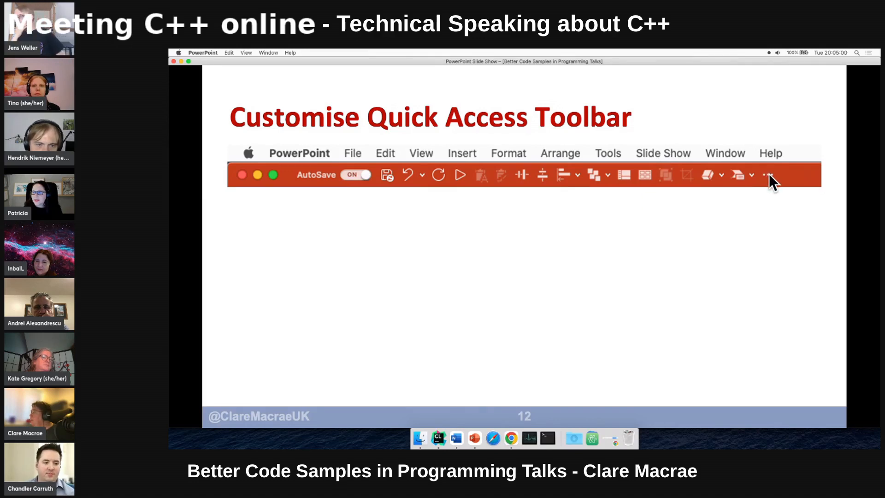
Step: Advance the slide show to reveal the Customise Quick Access Toolbar dropdown image
click(768, 174)
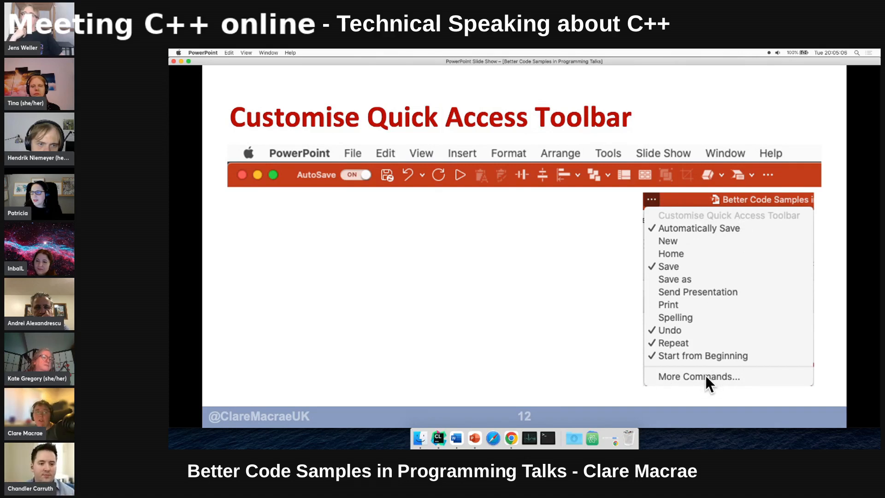
mouse_move(494, 178)
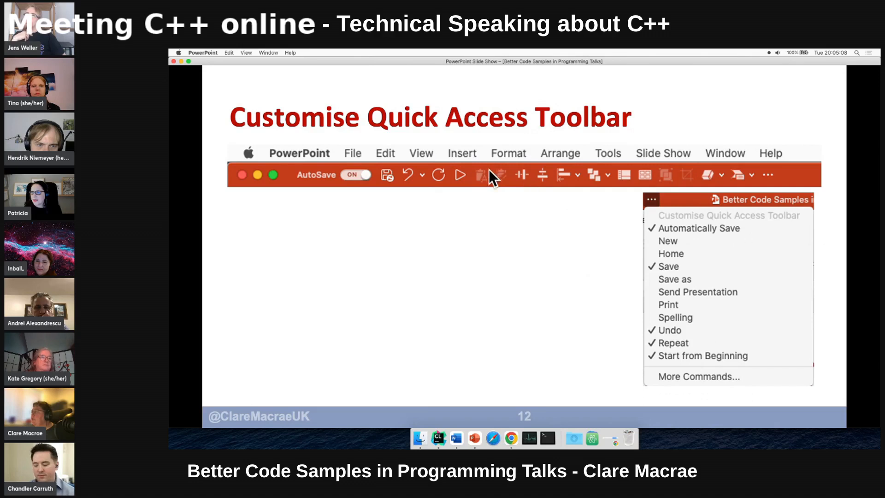
mouse_move(509, 253)
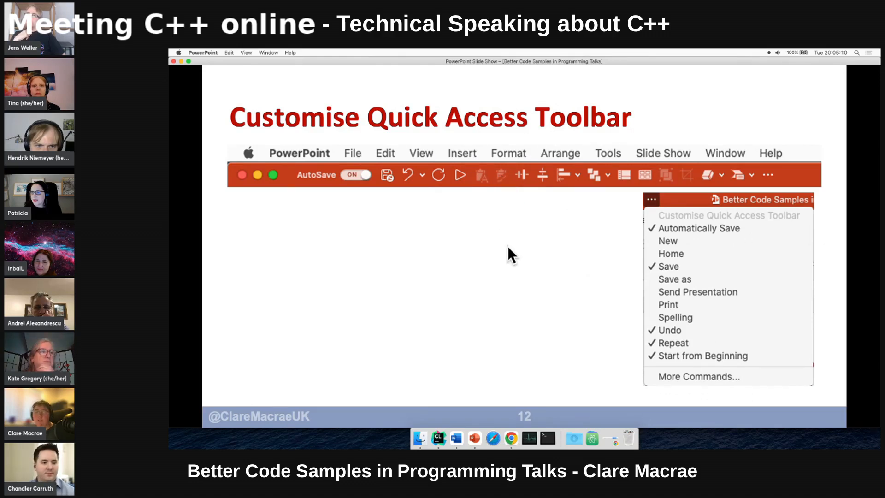
mouse_move(518, 261)
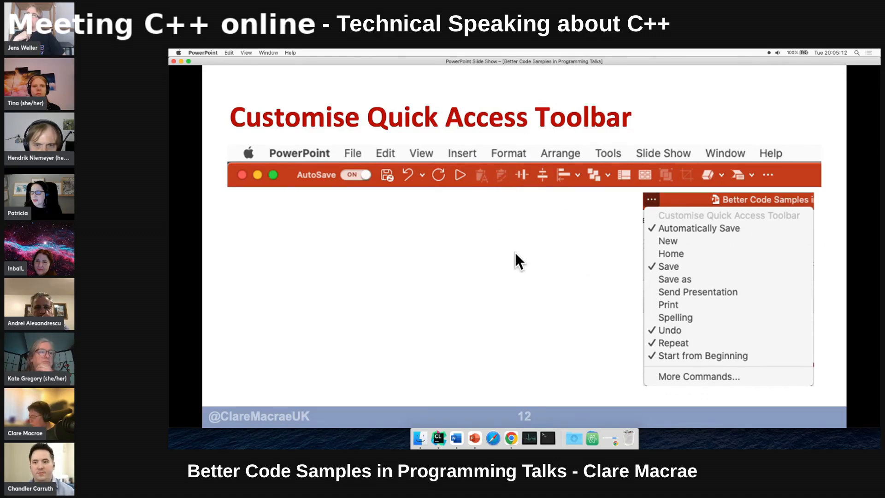